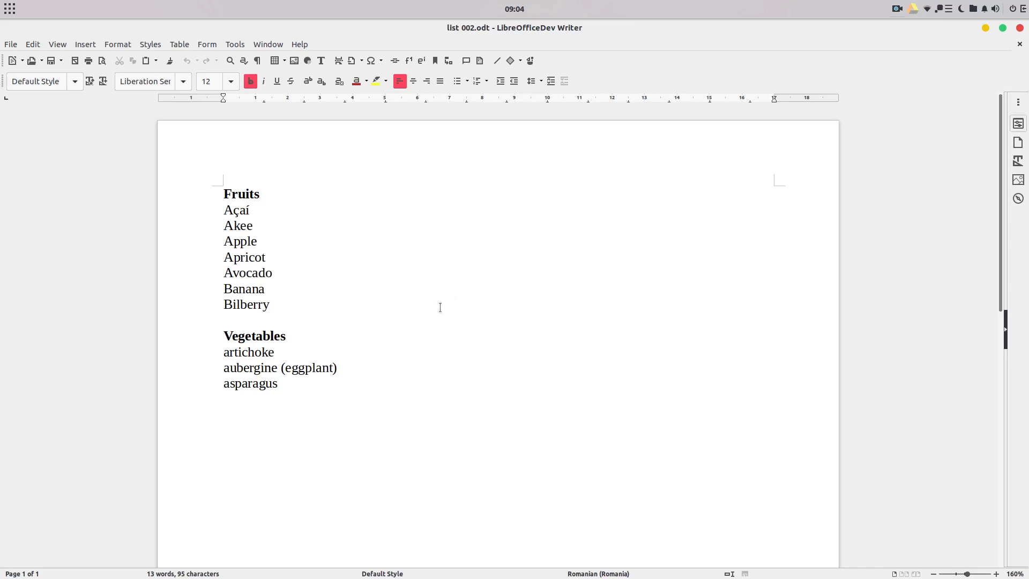
# Step: Check About LibreOffice version info, dismiss it, and show the Styles deck
pyautogui.click(258, 193)
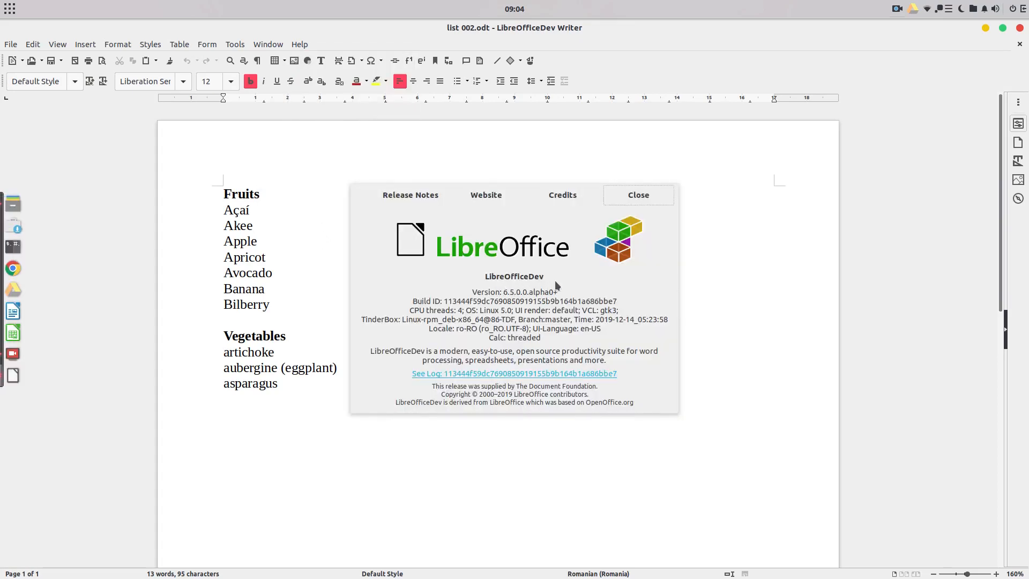
pyautogui.click(638, 195)
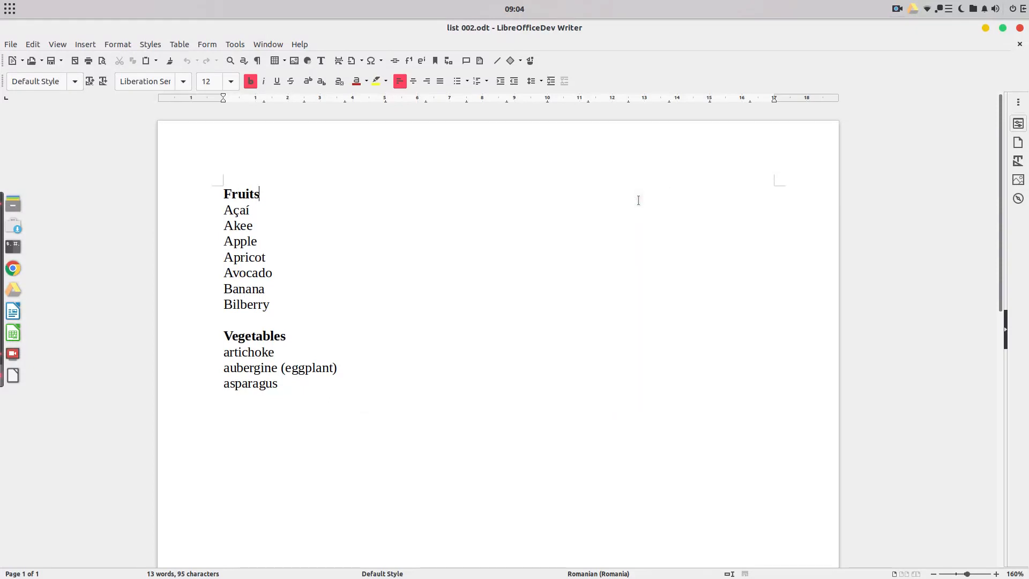
pyautogui.moveTo(660, 226)
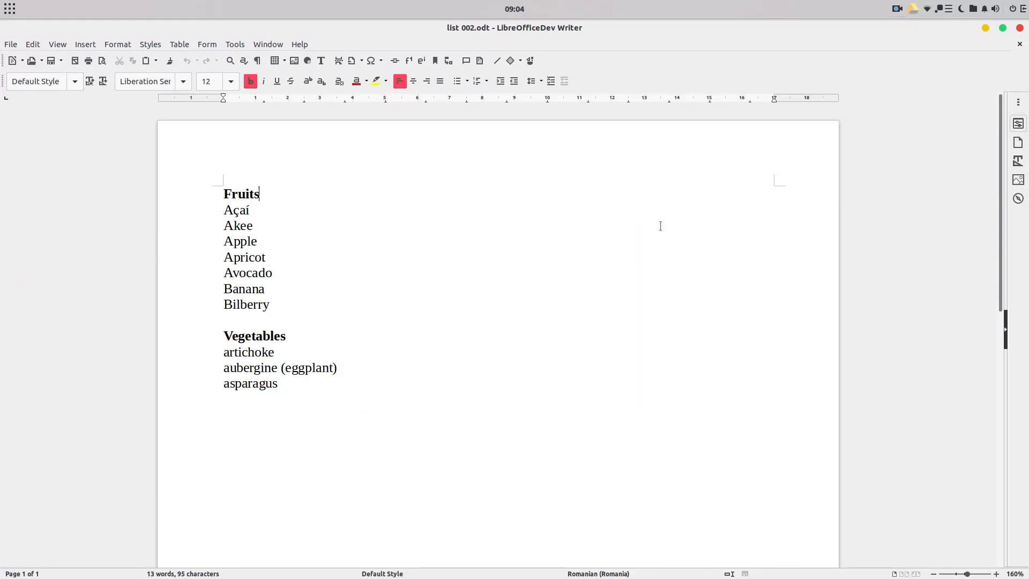
pyautogui.click(1018, 161)
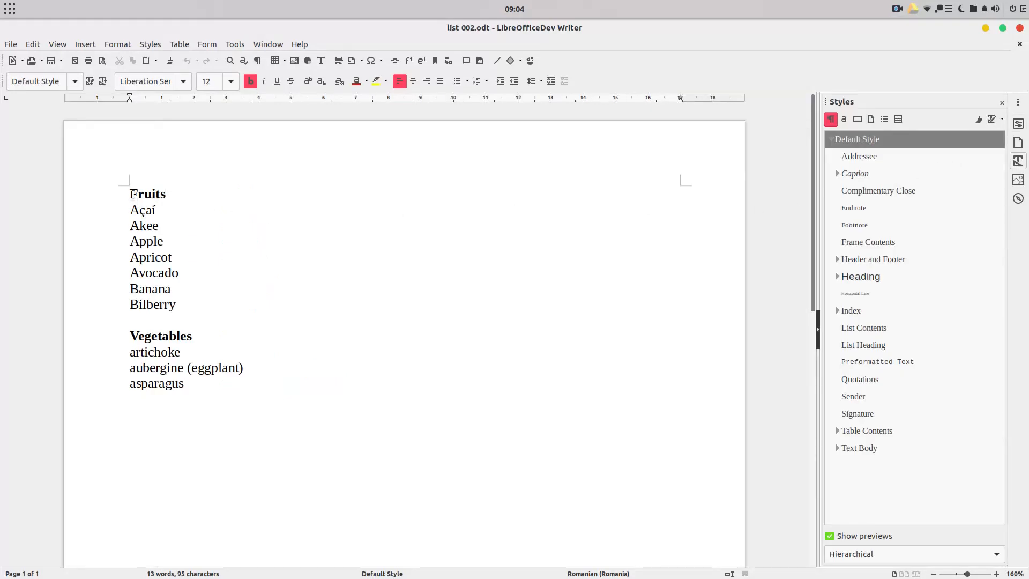
# Step: Apply the Bullet • list style to the selected Fruits heading and items
pyautogui.click(166, 193)
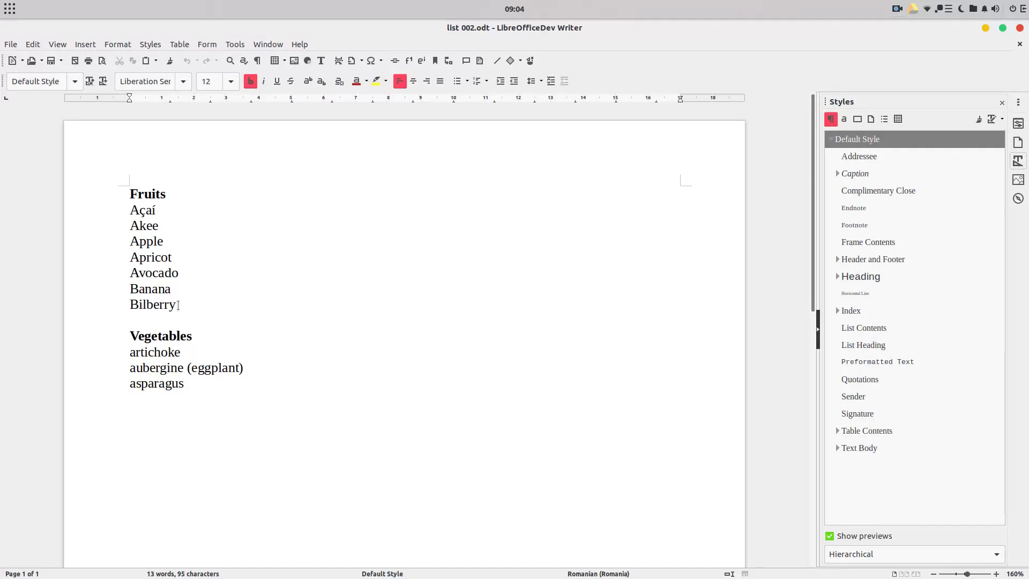
pyautogui.moveTo(129, 194); pyautogui.dragTo(175, 305)
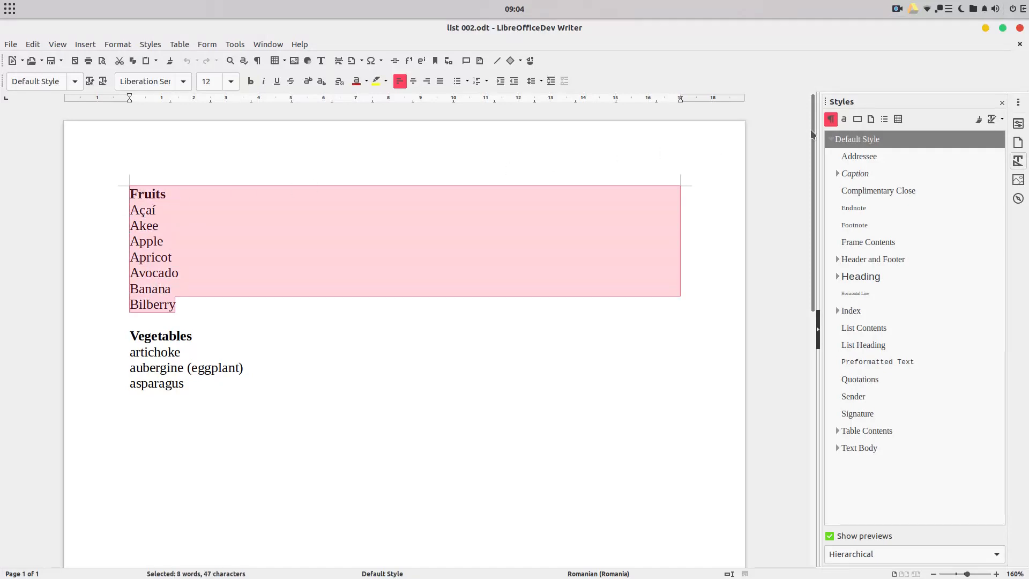
pyautogui.click(884, 118)
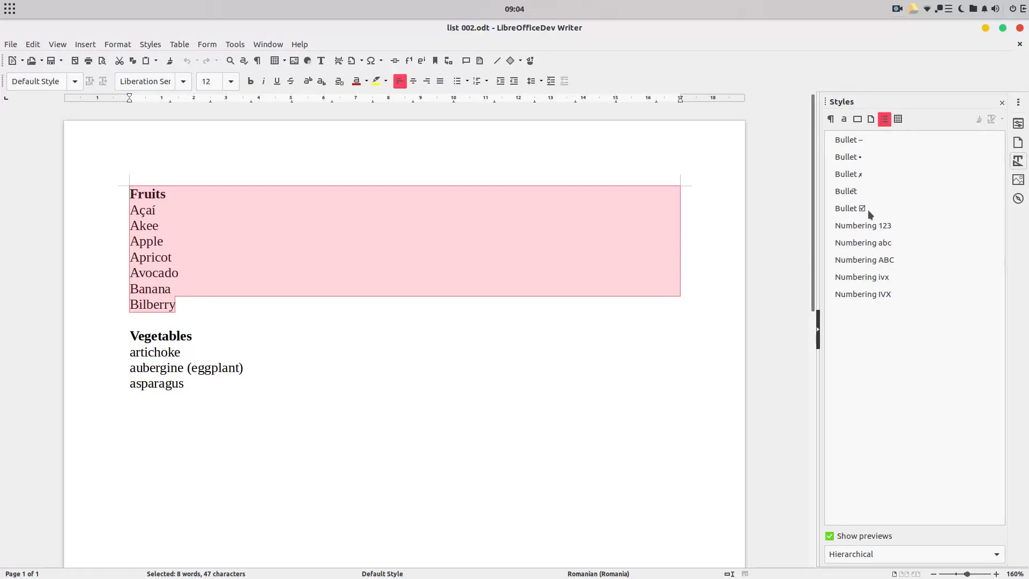
pyautogui.moveTo(870, 155)
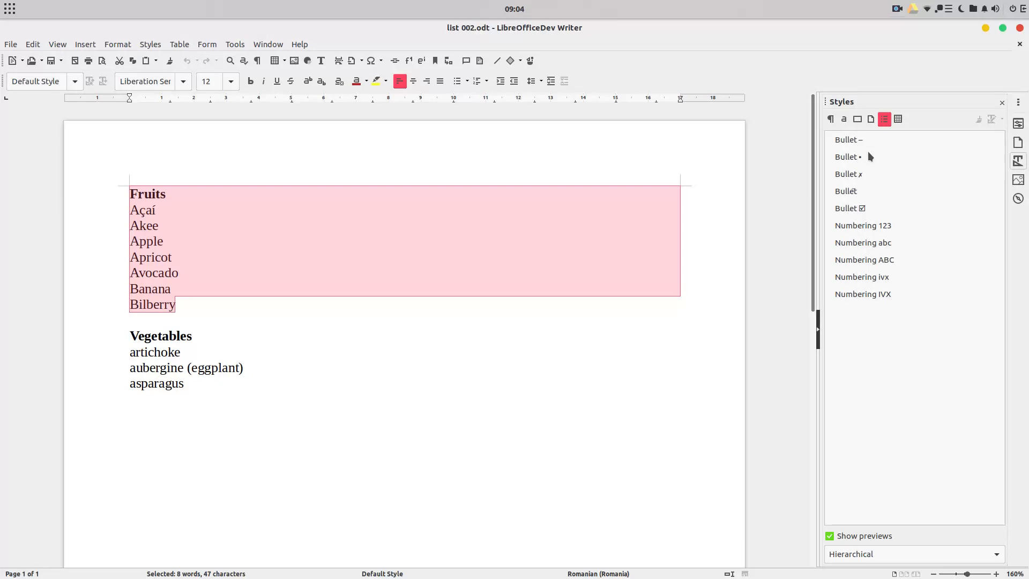
pyautogui.moveTo(867, 157)
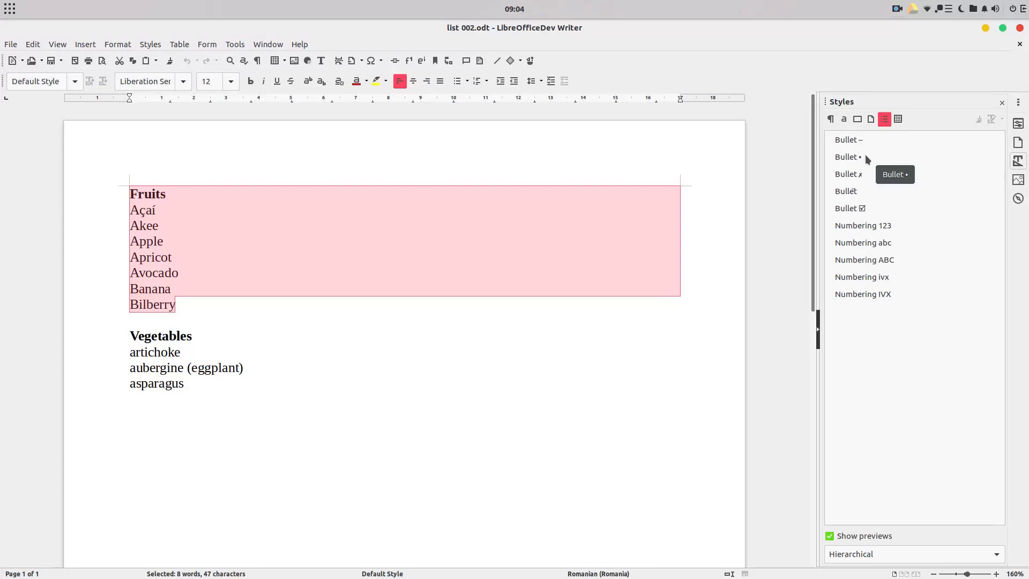
pyautogui.doubleClick(847, 156)
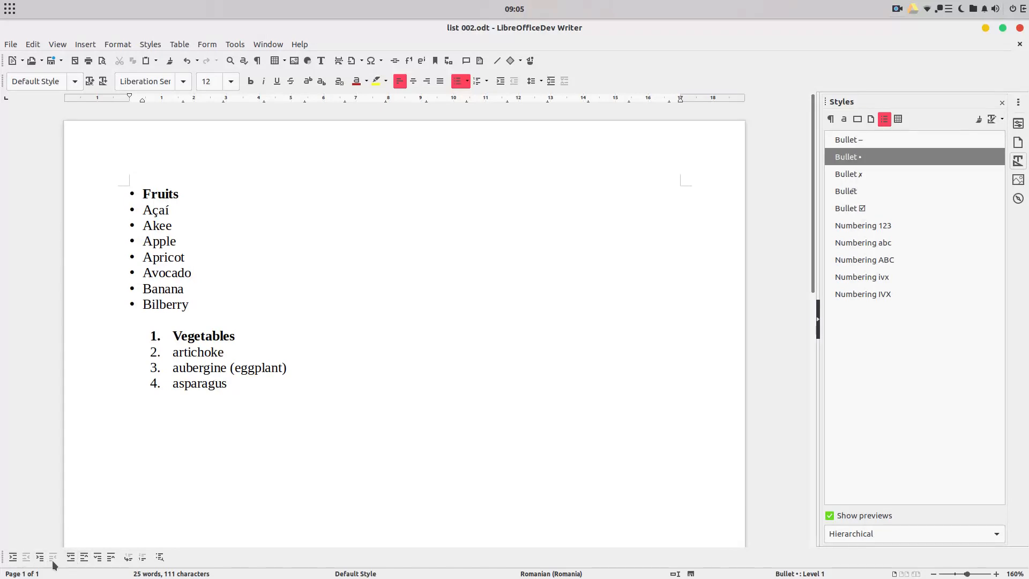
pyautogui.moveTo(96, 557)
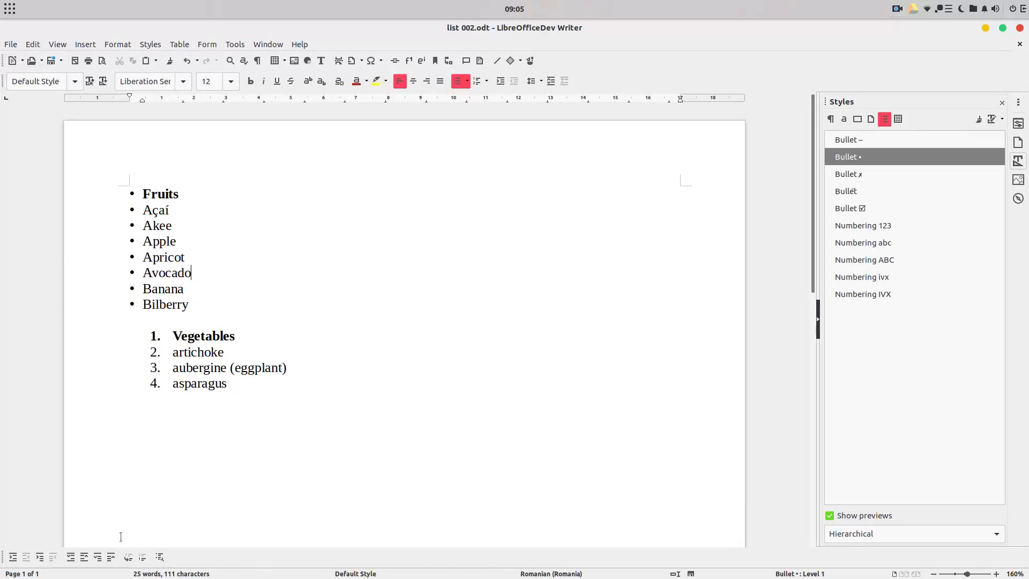
# Step: Demote the fruit and vegetable items one level and apply Numbering 123 to the list
pyautogui.moveTo(143, 242); pyautogui.dragTo(189, 303)
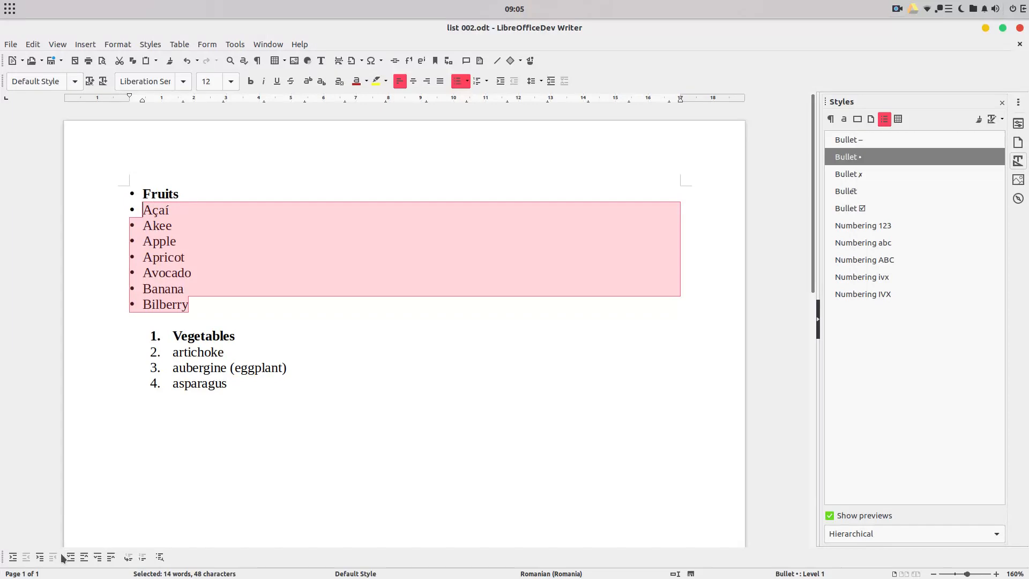
pyautogui.moveTo(38, 558)
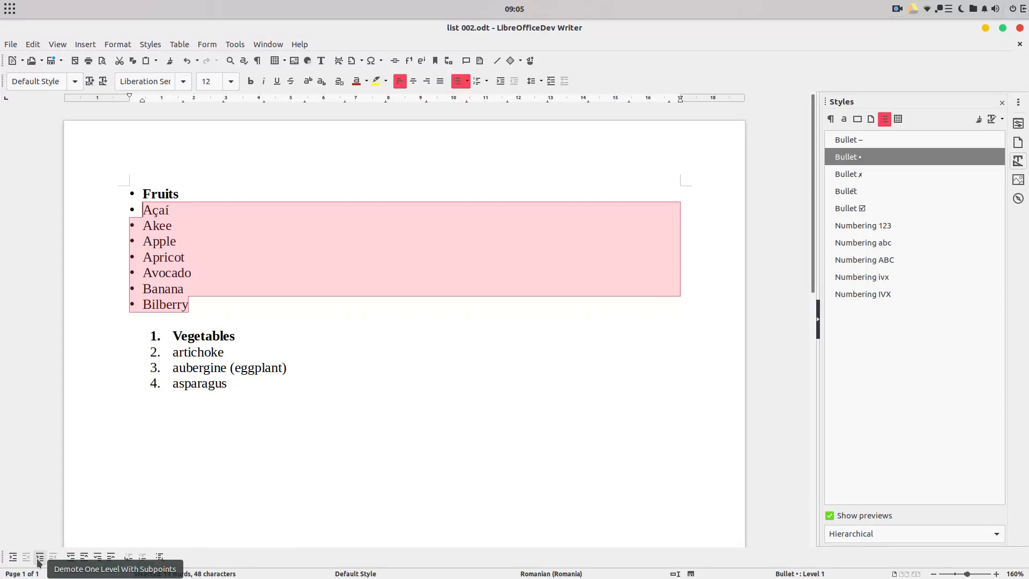
pyautogui.click(40, 556)
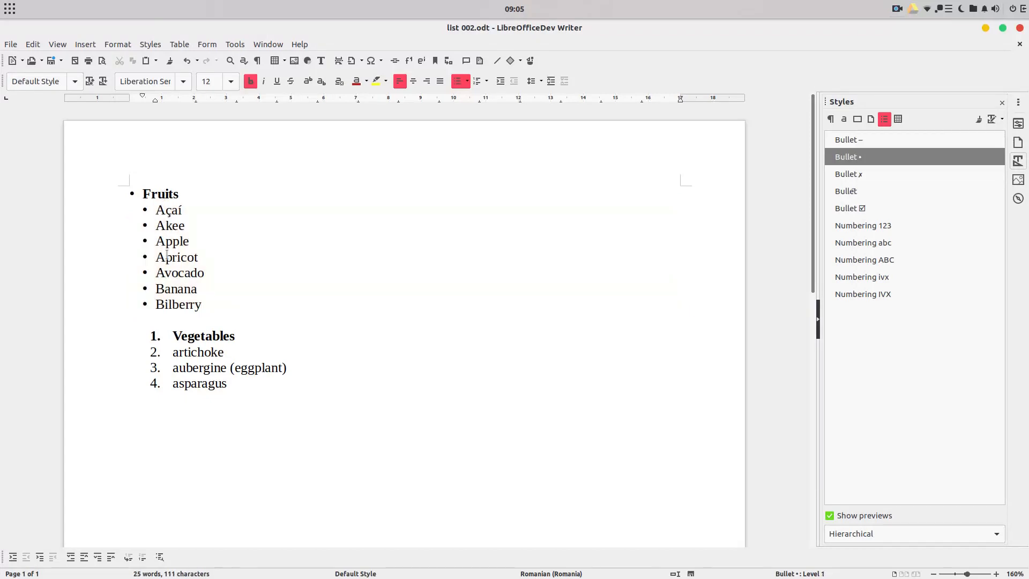
pyautogui.moveTo(173, 351); pyautogui.dragTo(227, 384)
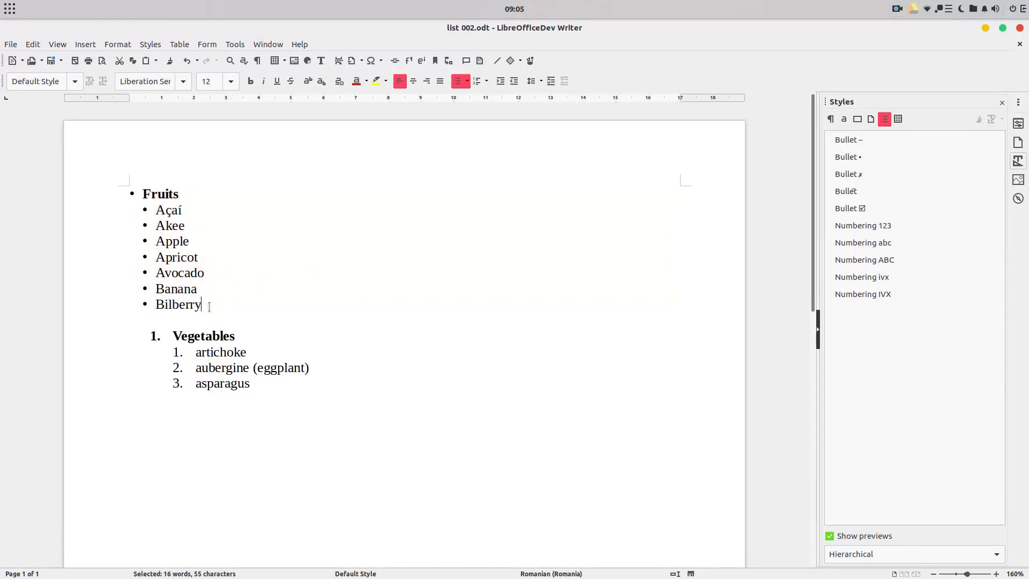
pyautogui.click(863, 225)
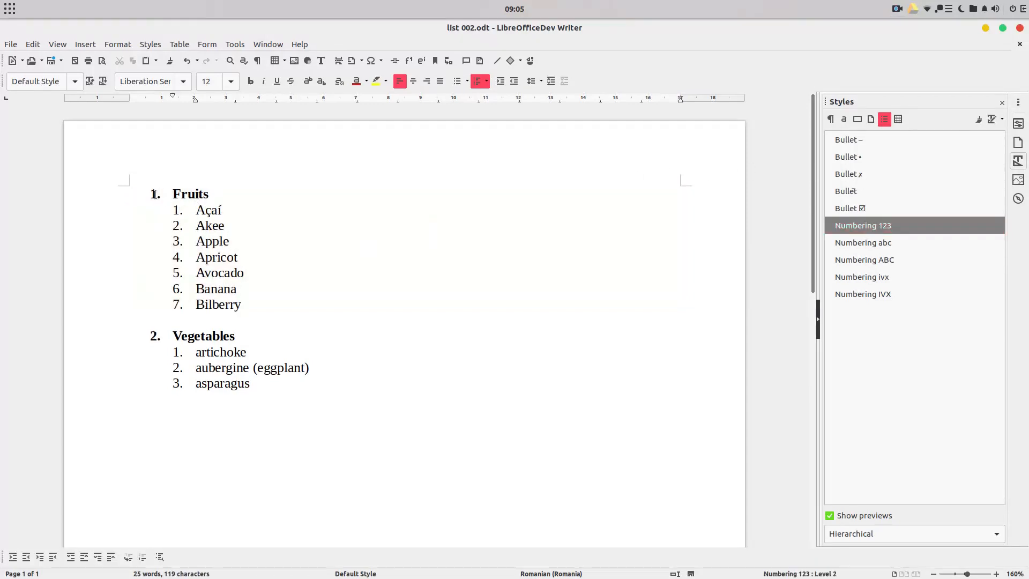
pyautogui.click(230, 241)
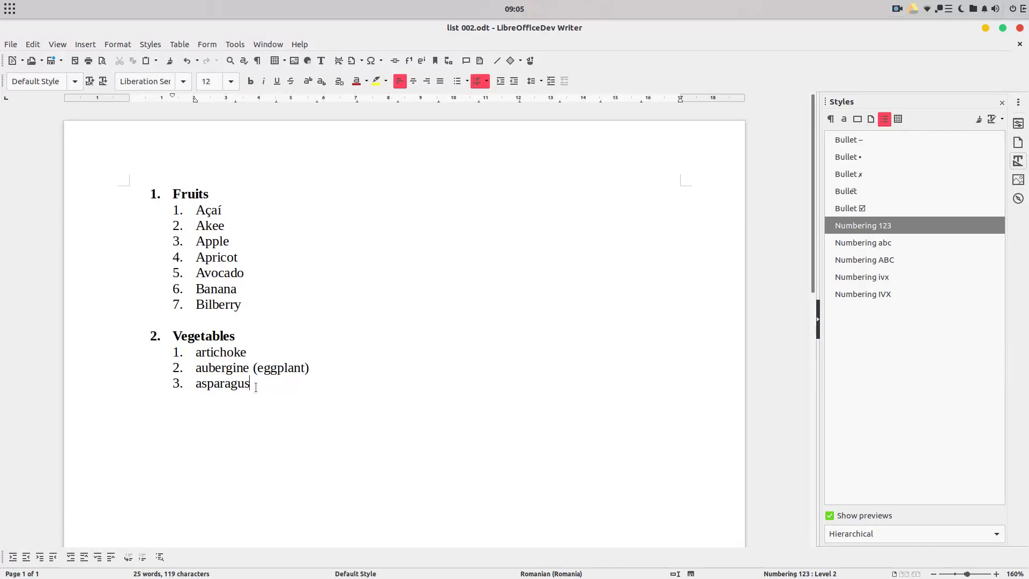
pyautogui.moveTo(204, 289); pyautogui.dragTo(242, 303)
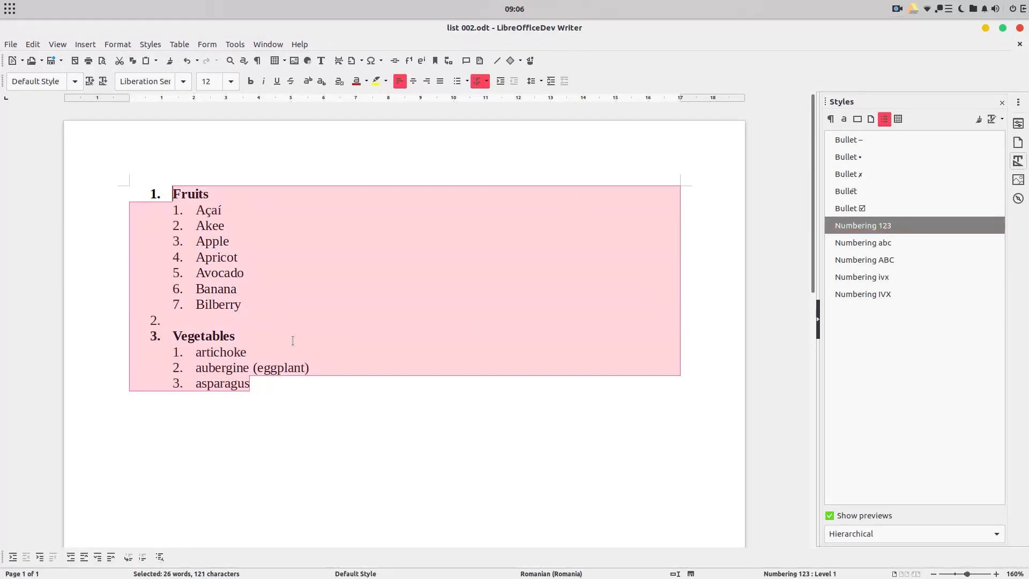
pyautogui.click(245, 304)
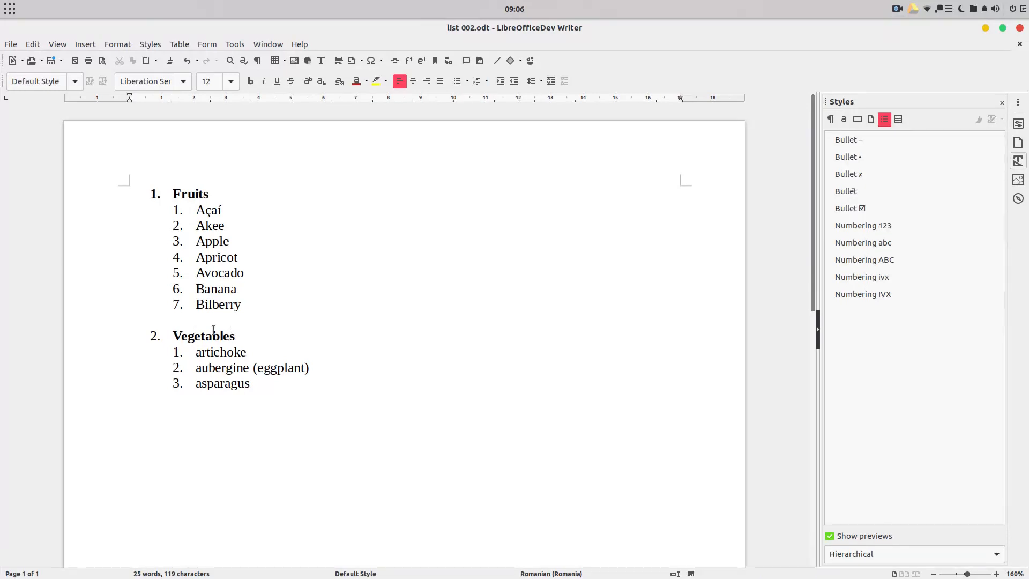
# Step: Reapply numbering over the list and strip the number from the empty line below Bilberry
pyautogui.moveTo(195, 256); pyautogui.dragTo(249, 399)
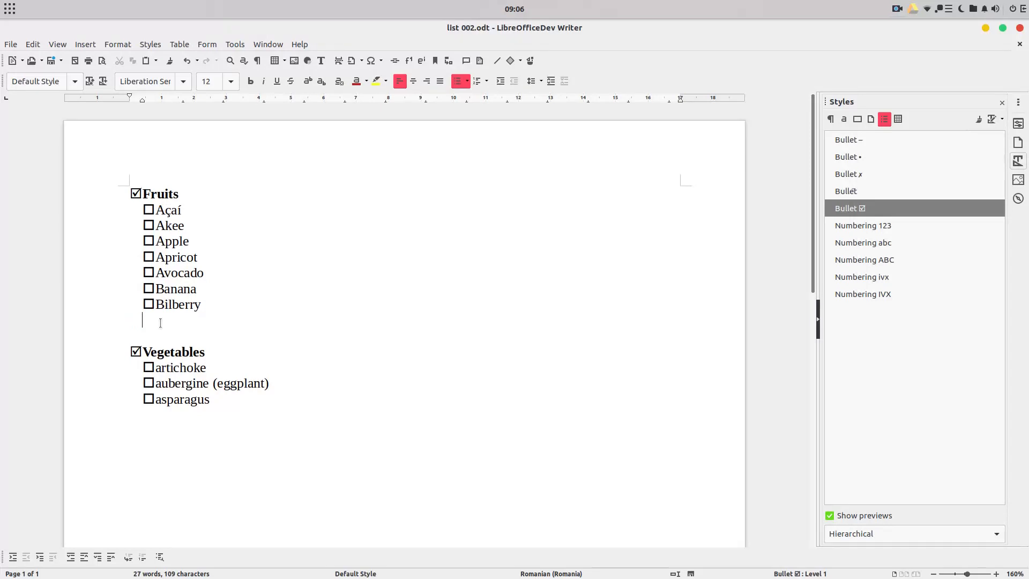
pyautogui.moveTo(151, 209); pyautogui.dragTo(210, 399)
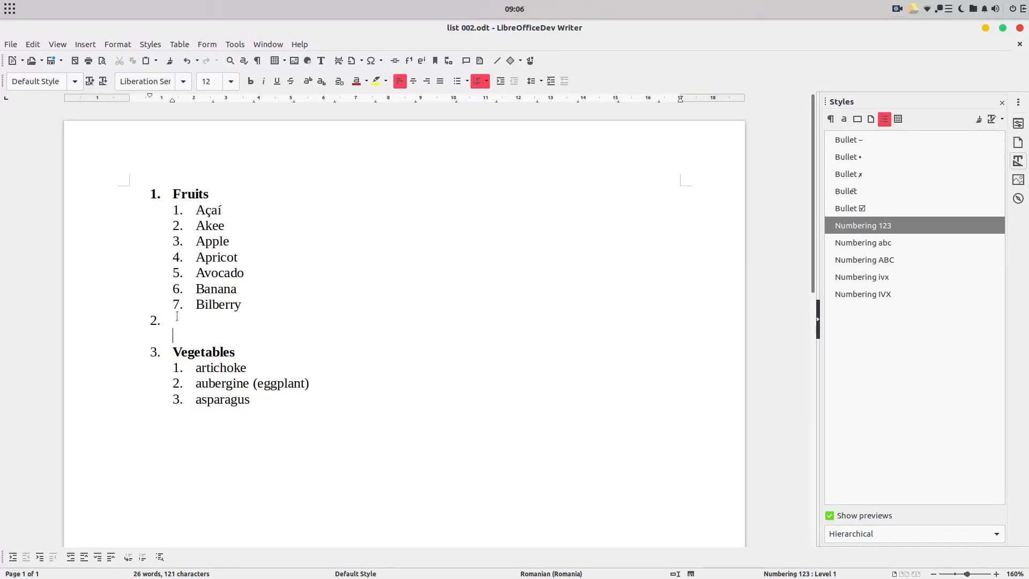
pyautogui.press('BackSpace')
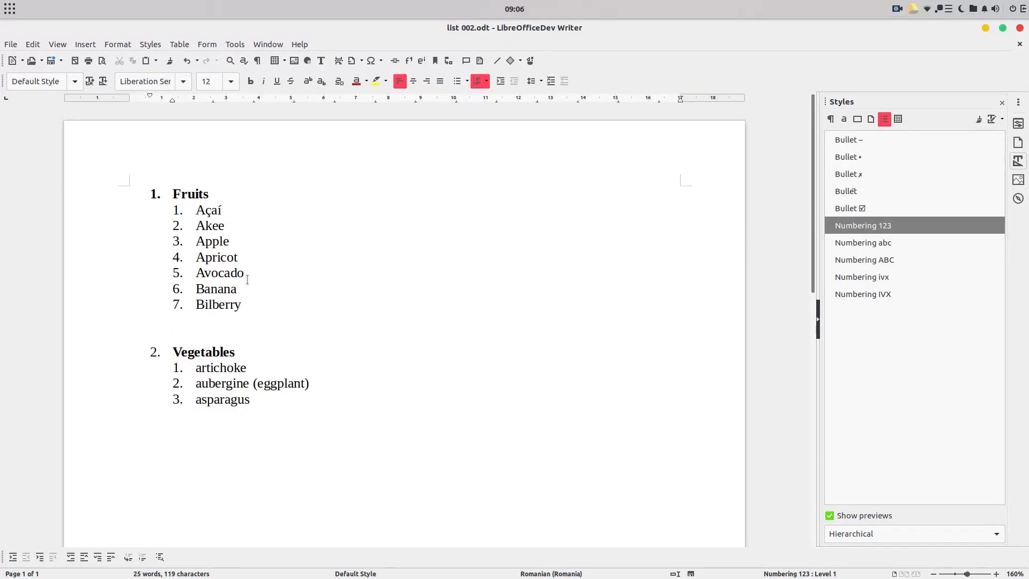
pyautogui.moveTo(150, 213)
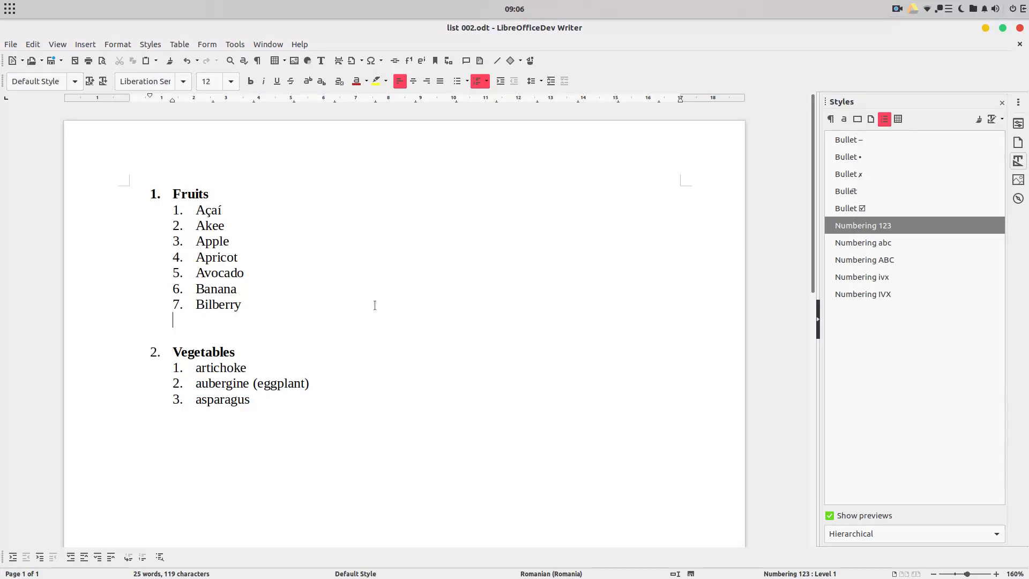
# Step: Enter filler text 'hshdsdhsdsd' below Bilberry and select the Fruits block
pyautogui.write('hshdsdhsdsd')
pyautogui.write('dsdsdsdsdsds')
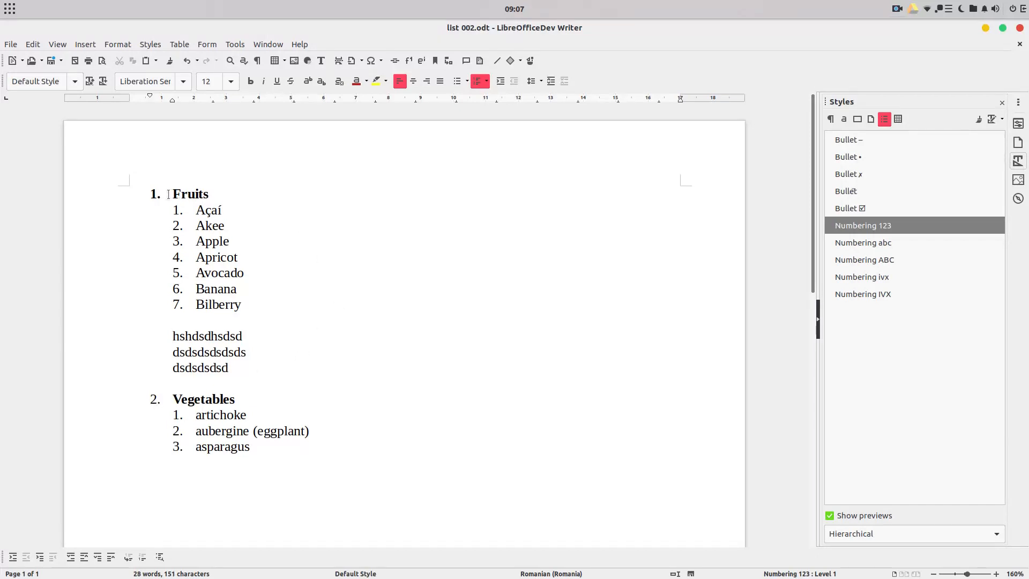
pyautogui.moveTo(172, 194); pyautogui.dragTo(241, 303)
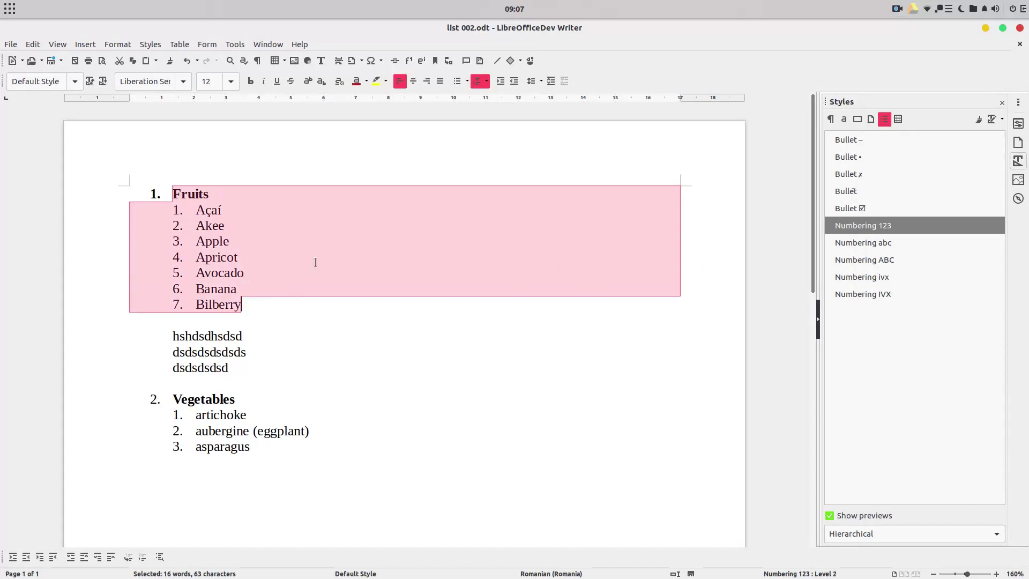
# Step: In Bullets and Numbering, give list level 1 no number so headings lose their numbers
pyautogui.rightClick(315, 263)
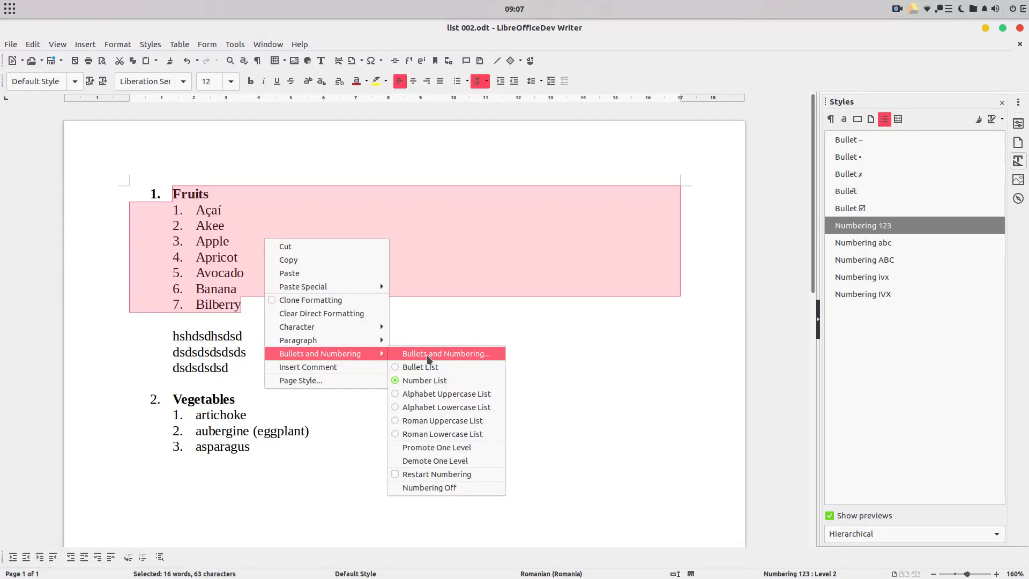
pyautogui.click(446, 354)
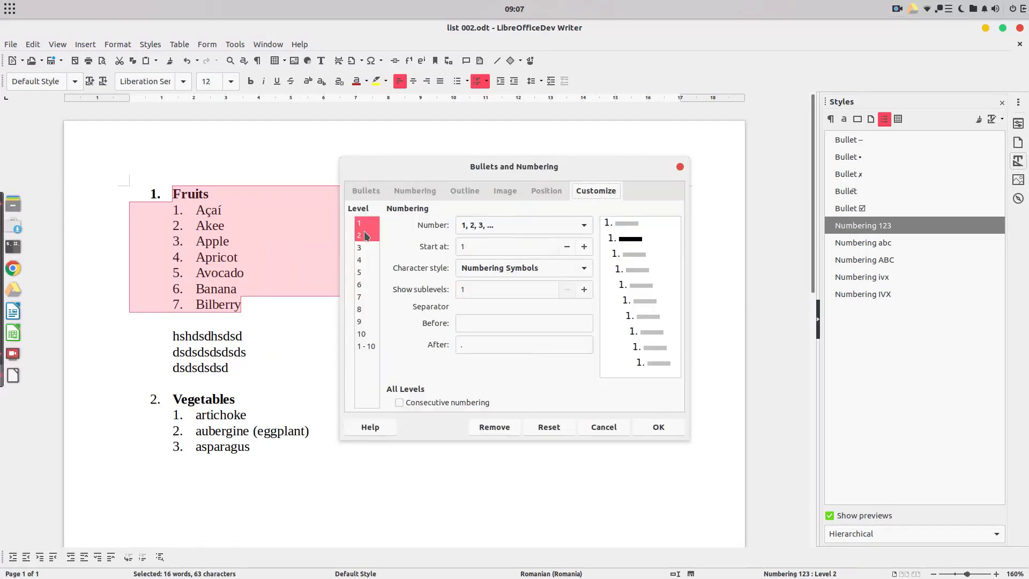
pyautogui.click(365, 223)
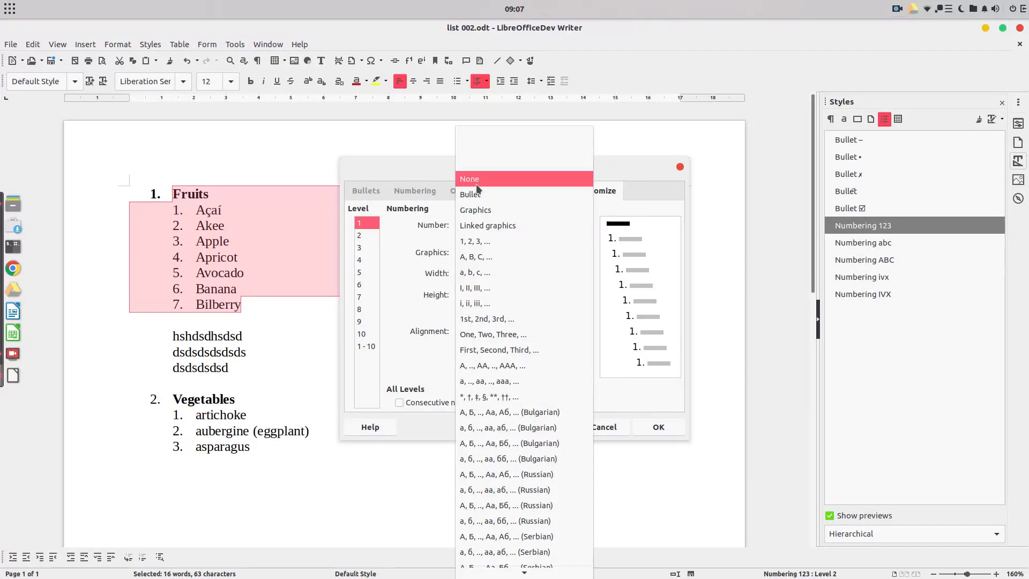
pyautogui.click(470, 178)
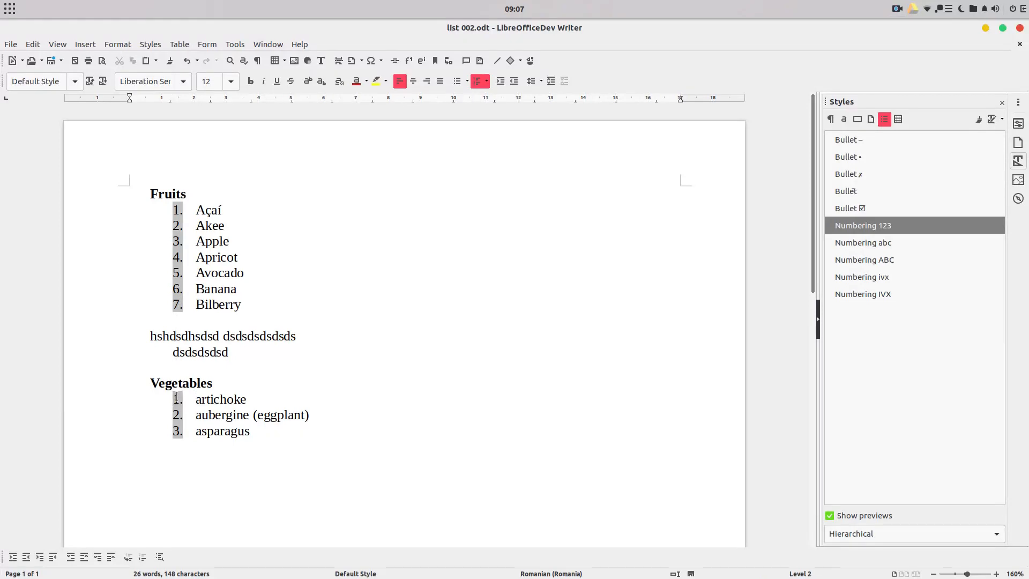
pyautogui.rightClick(221, 398)
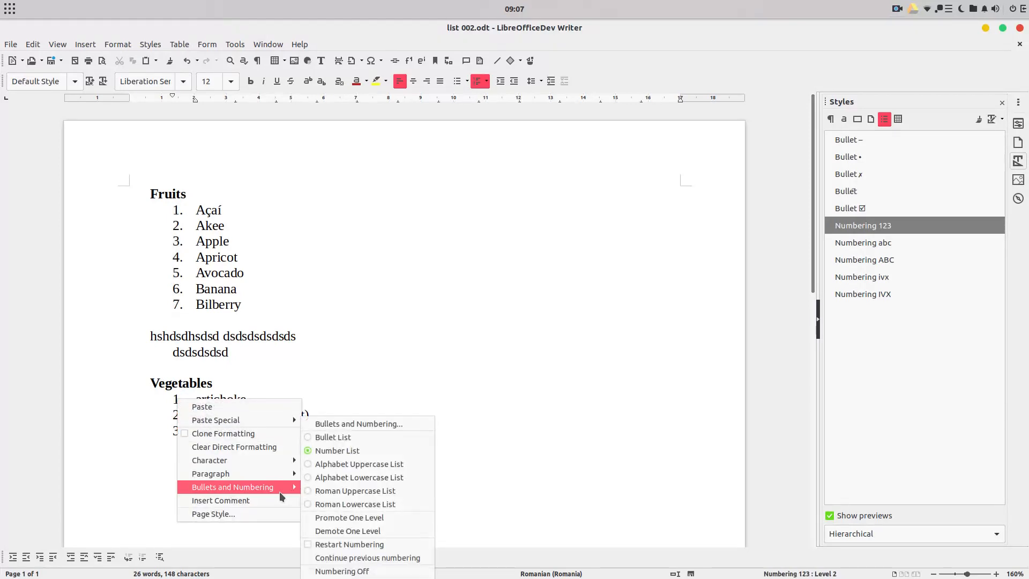
pyautogui.moveTo(338, 518)
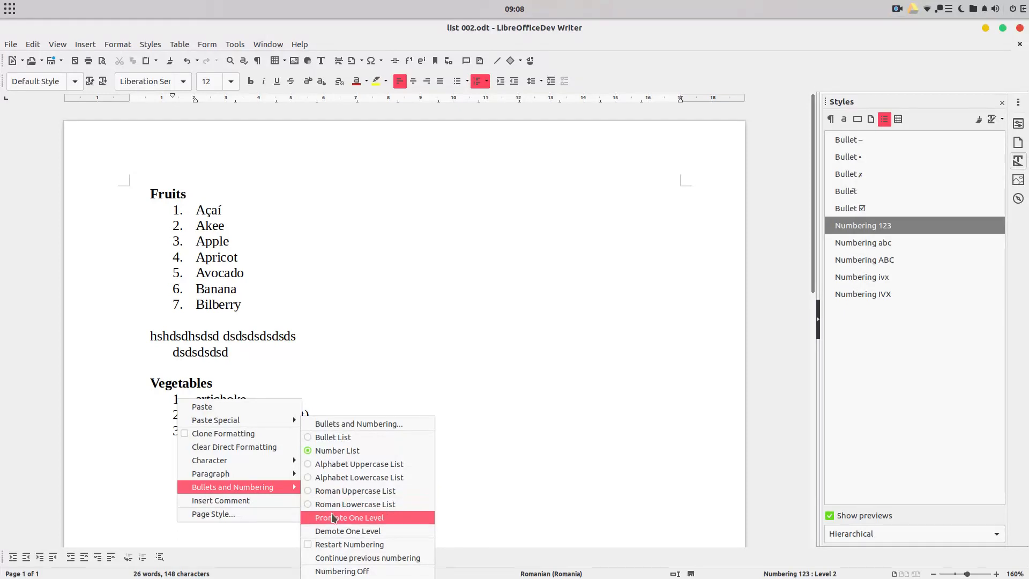
pyautogui.moveTo(339, 557)
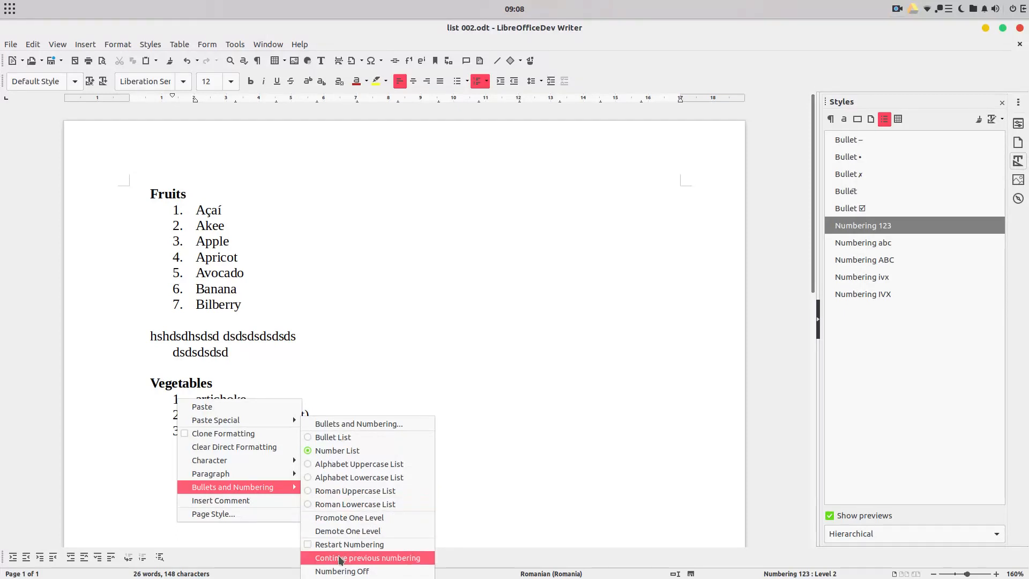
# Step: Choose Continue previous numbering twice for the Vegetables list
pyautogui.click(367, 558)
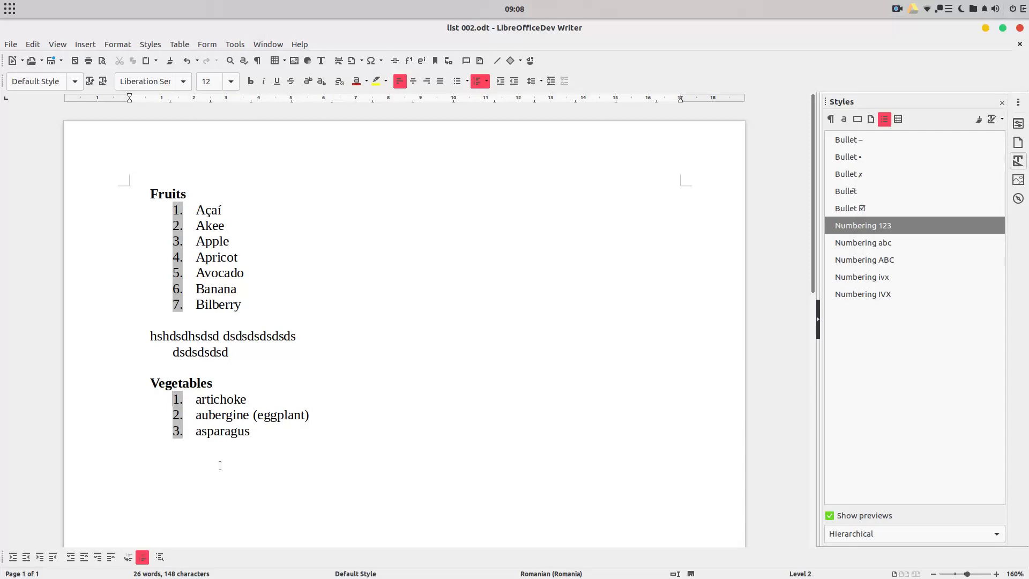
pyautogui.rightClick(220, 413)
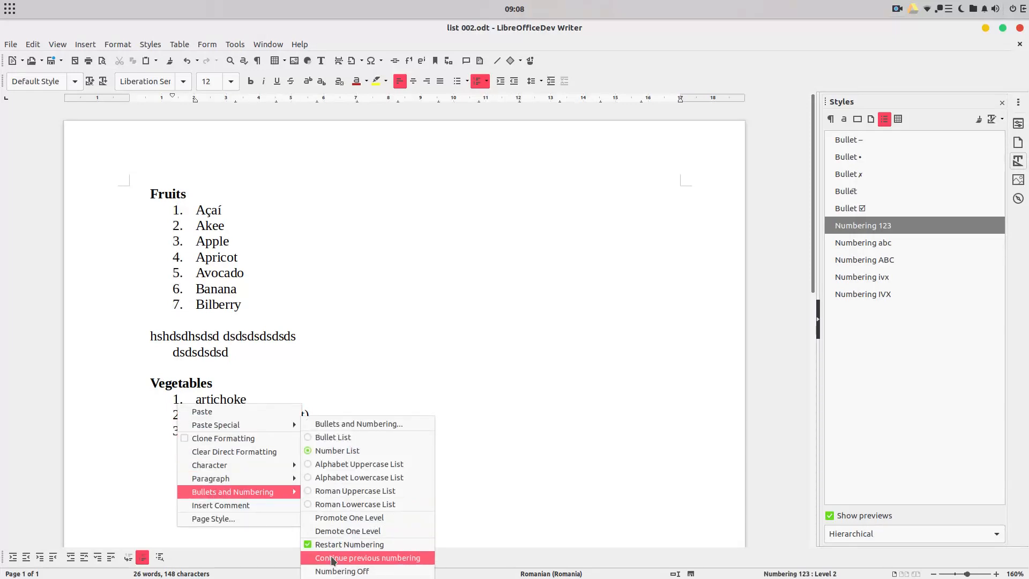
pyautogui.click(367, 557)
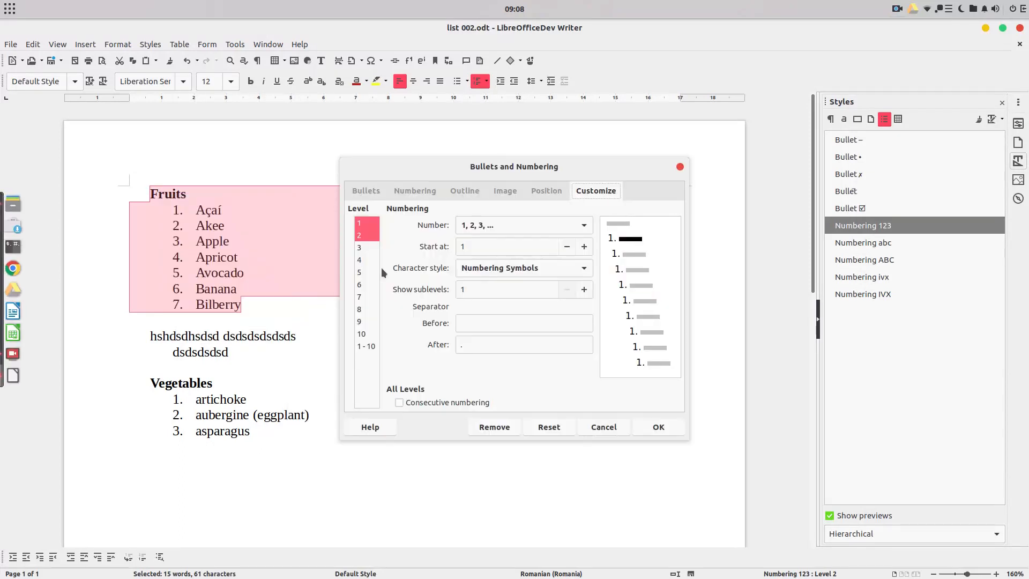
# Step: Number level 1 as 1, 2, 3 again and bring up list options on Vegetables
pyautogui.click(584, 225)
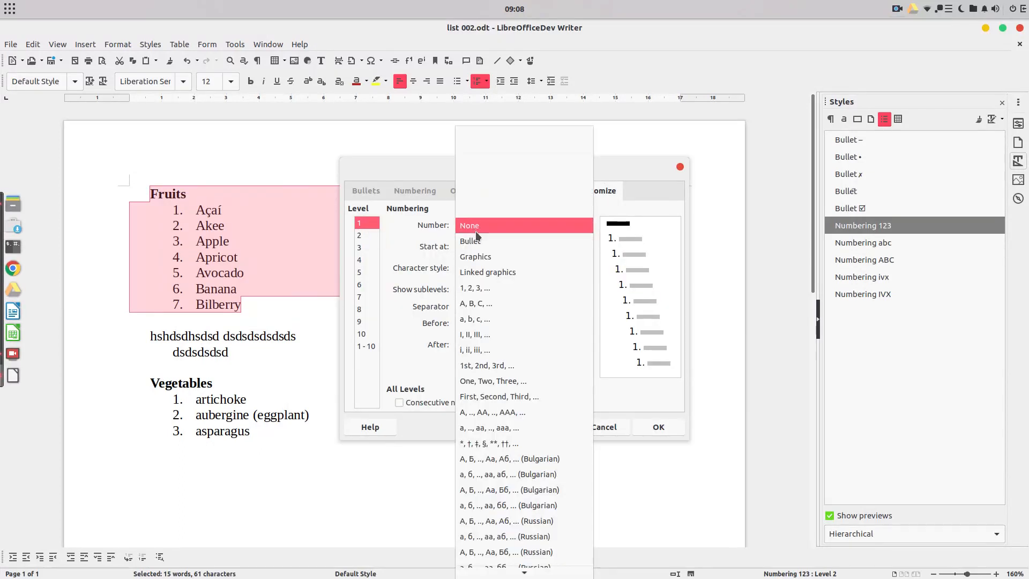
pyautogui.click(474, 288)
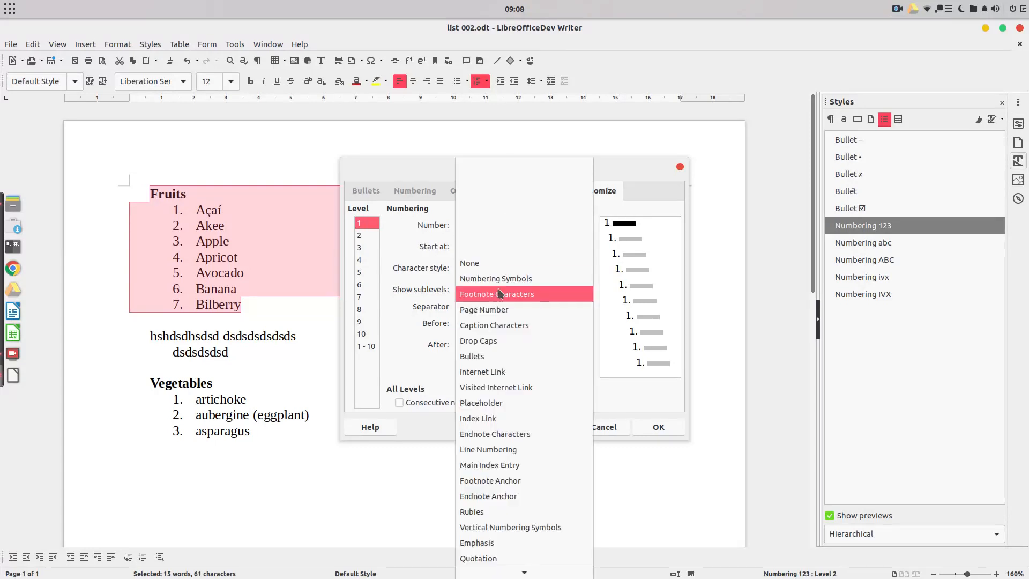
pyautogui.moveTo(508, 285)
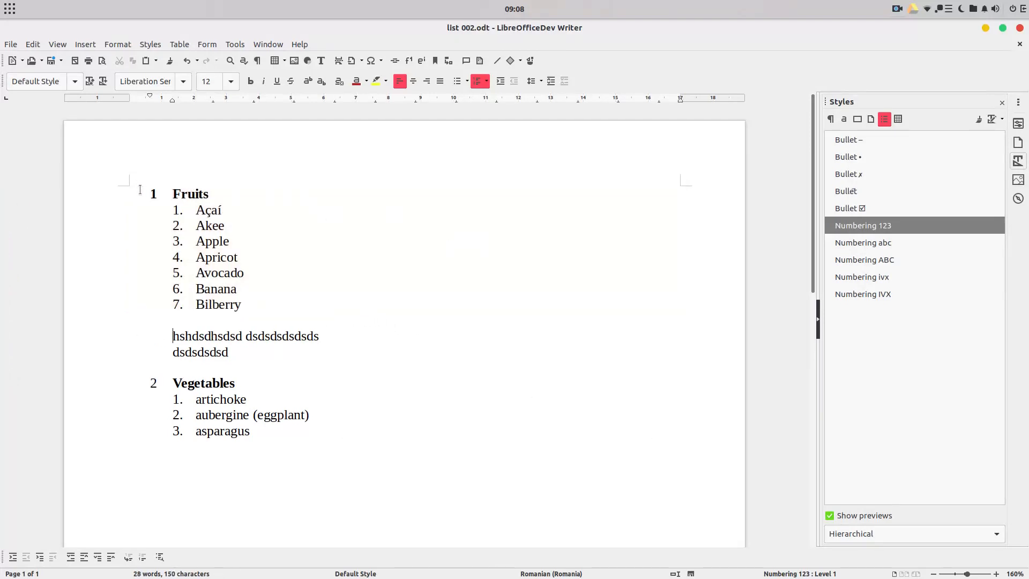
pyautogui.moveTo(150, 384)
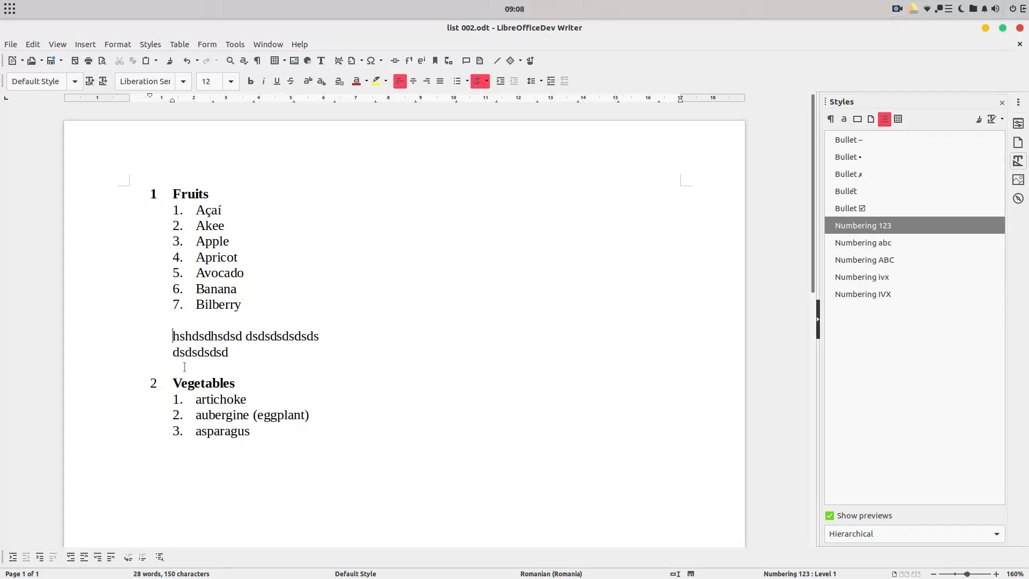
pyautogui.doubleClick(204, 383)
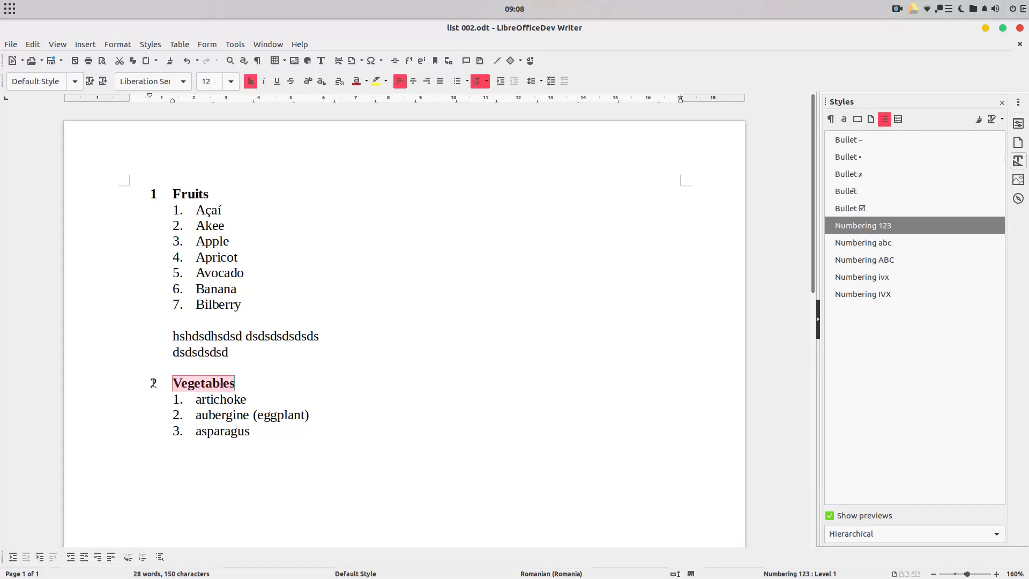
pyautogui.rightClick(203, 383)
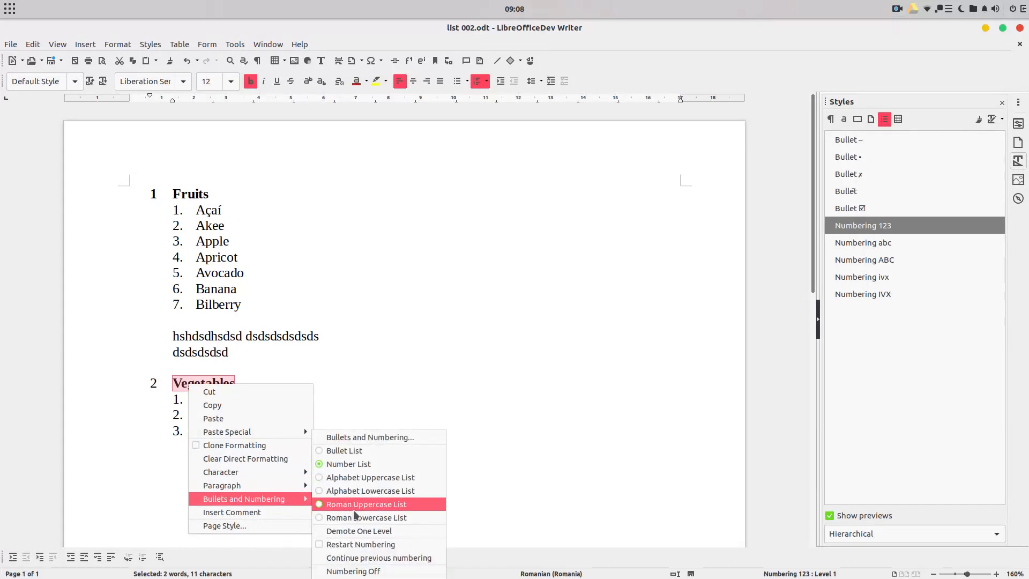
pyautogui.moveTo(362, 549)
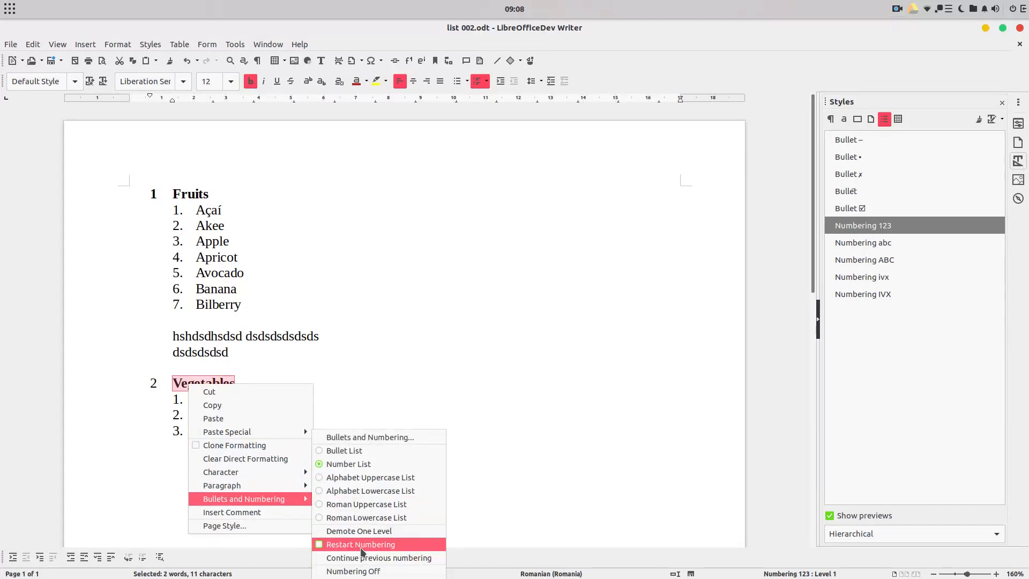
# Step: Restart the numbering at Vegetables so it begins at 1
pyautogui.click(362, 545)
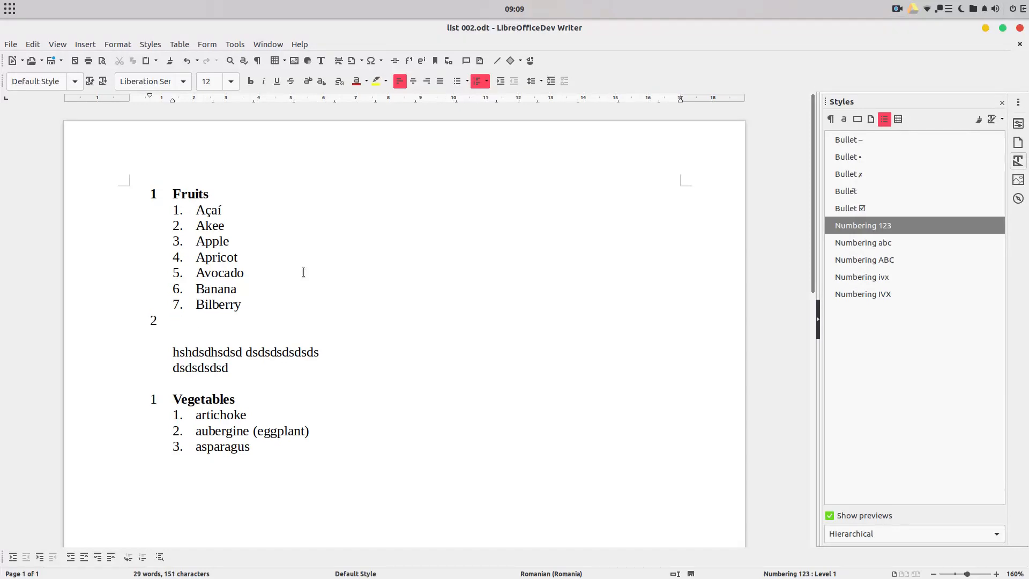
# Step: Add a Cars category with sub-items including Audi and BMW, nesting black and white under BMW
pyautogui.write('Cars')
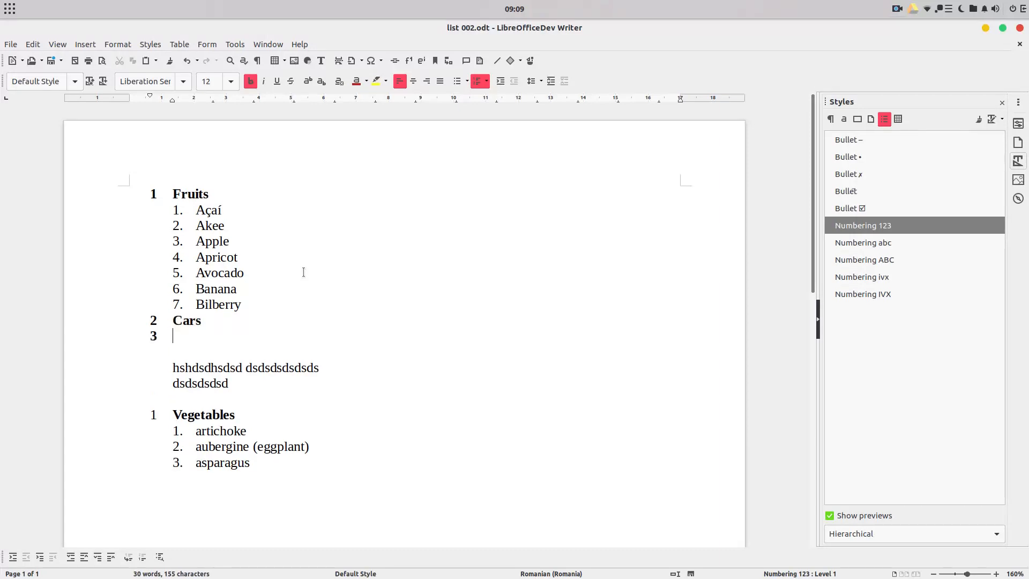
pyautogui.write('dfdmfndf')
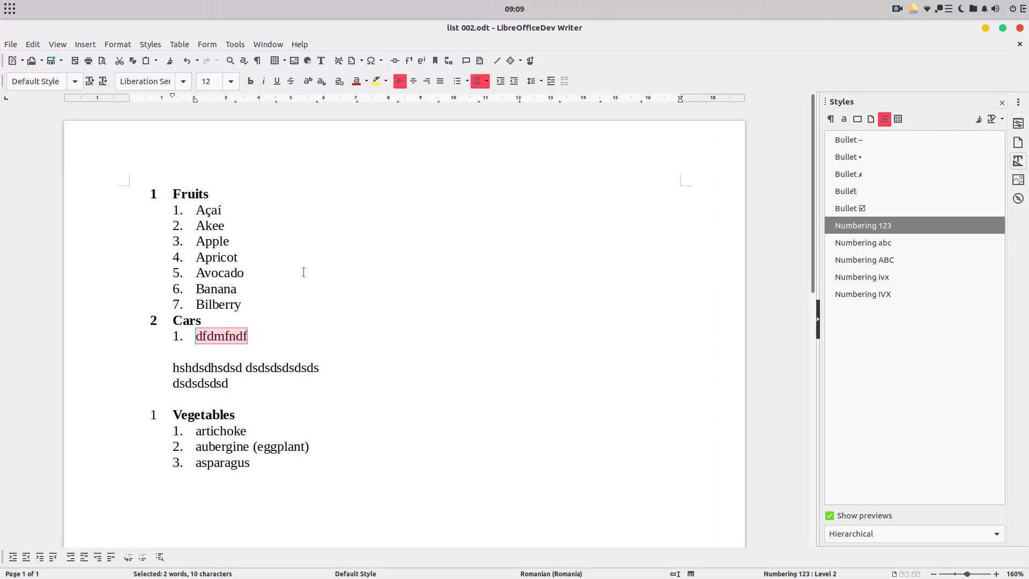
pyautogui.write('sdsdsd')
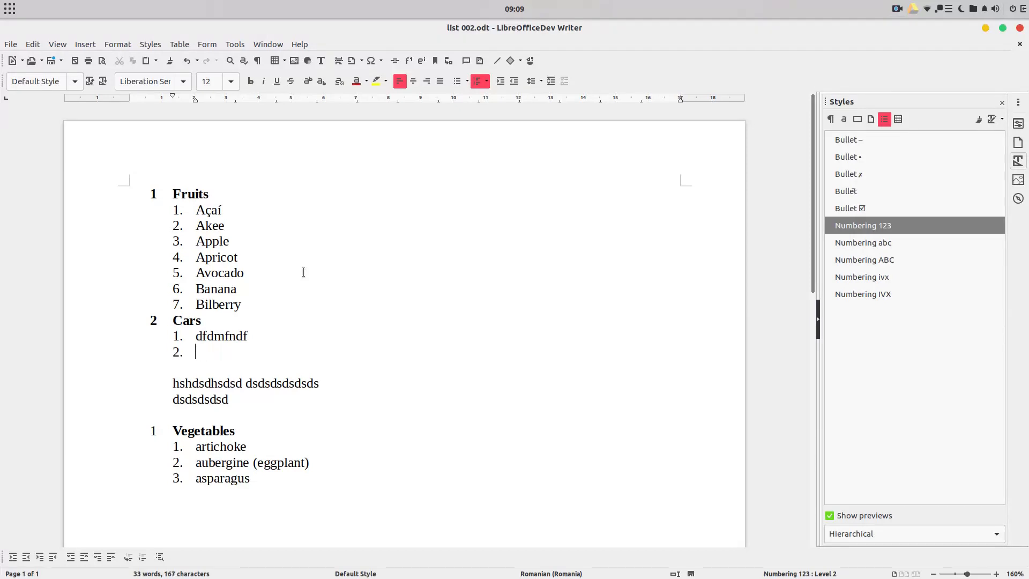
pyautogui.write('AUdi')
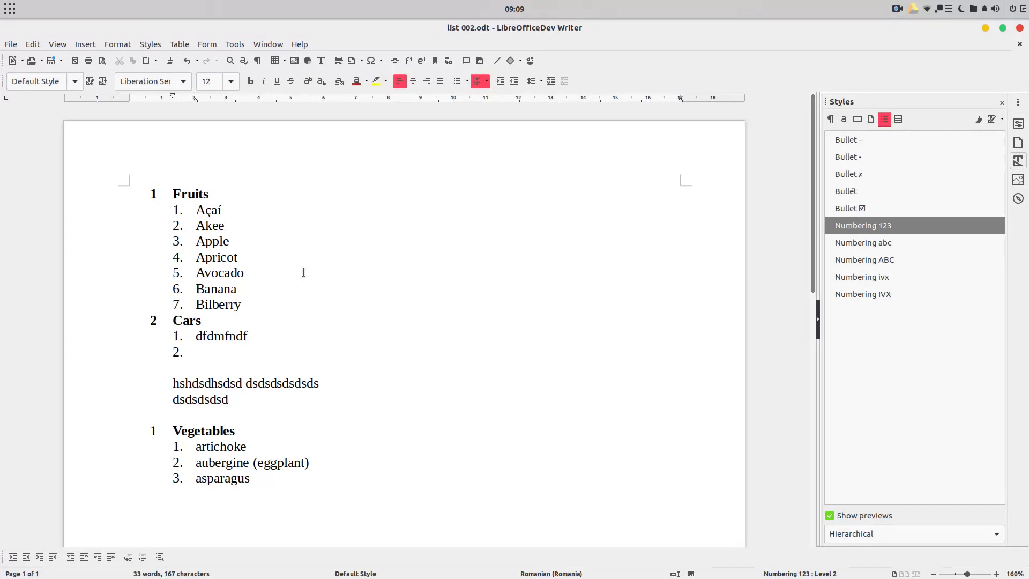
pyautogui.write('BMW')
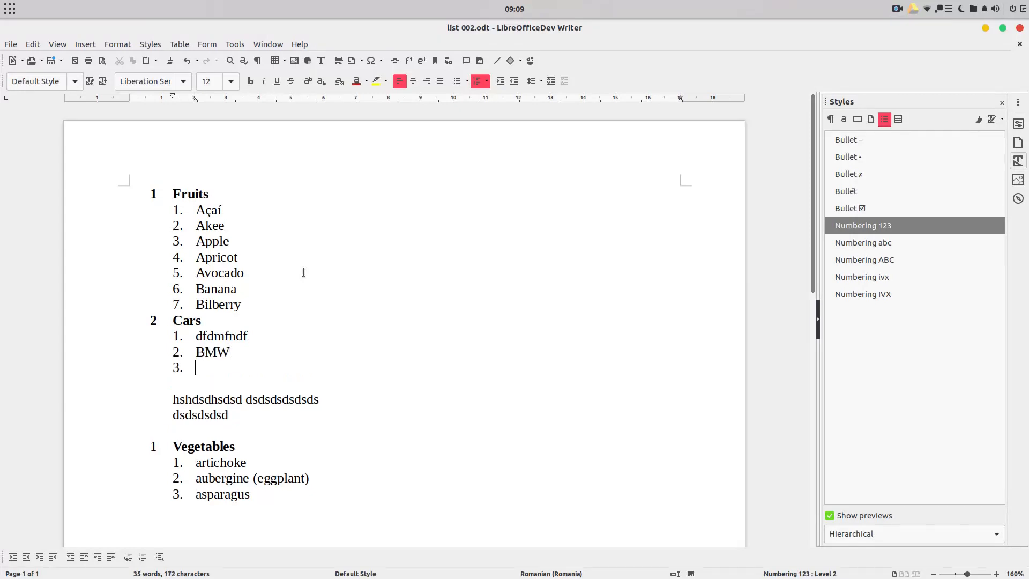
pyautogui.write('black')
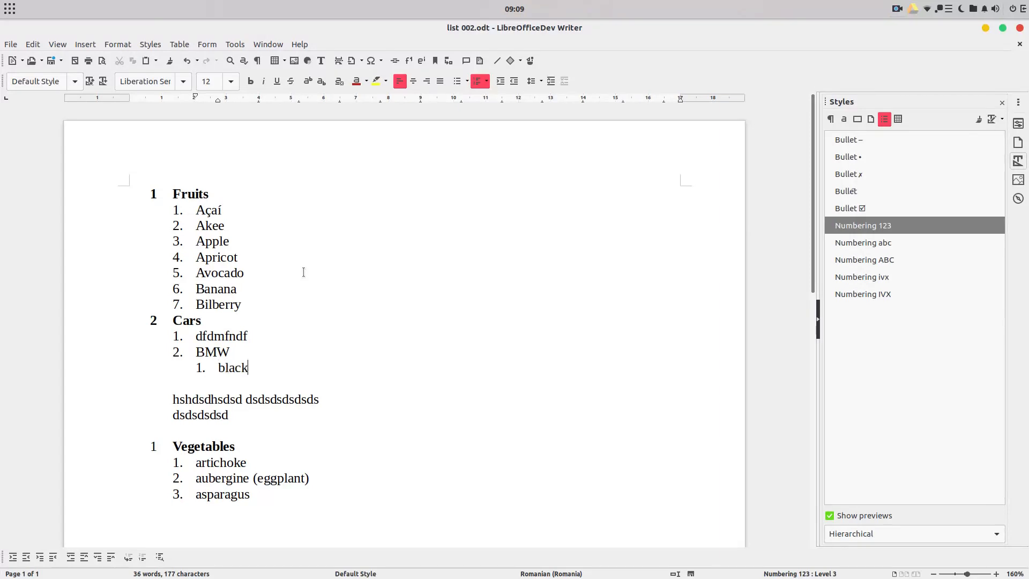
pyautogui.write('white')
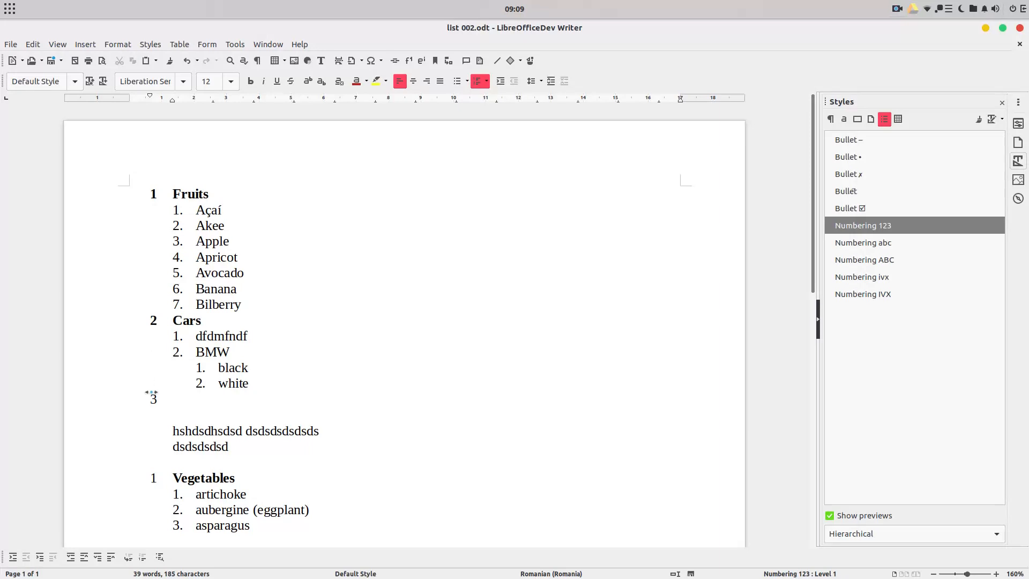
# Step: Enter a bold Towns heading as the third top-level category
pyautogui.click(174, 399)
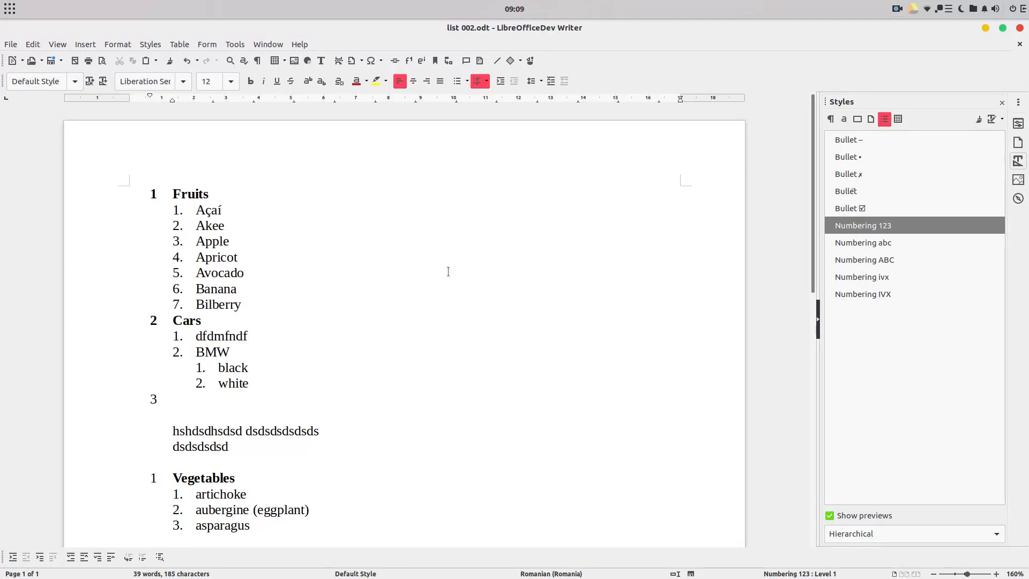
pyautogui.write('Towns')
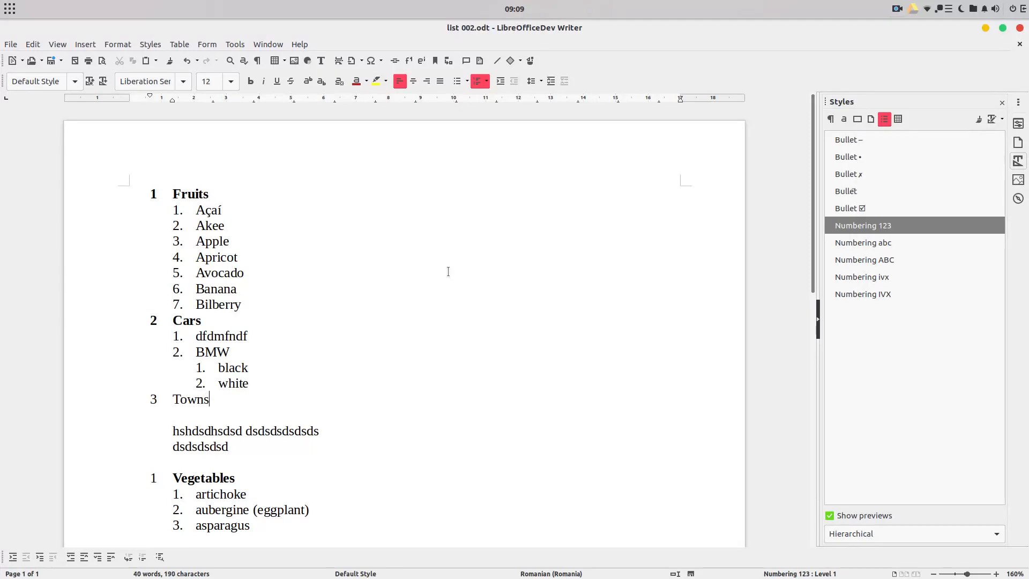
pyautogui.click(250, 81)
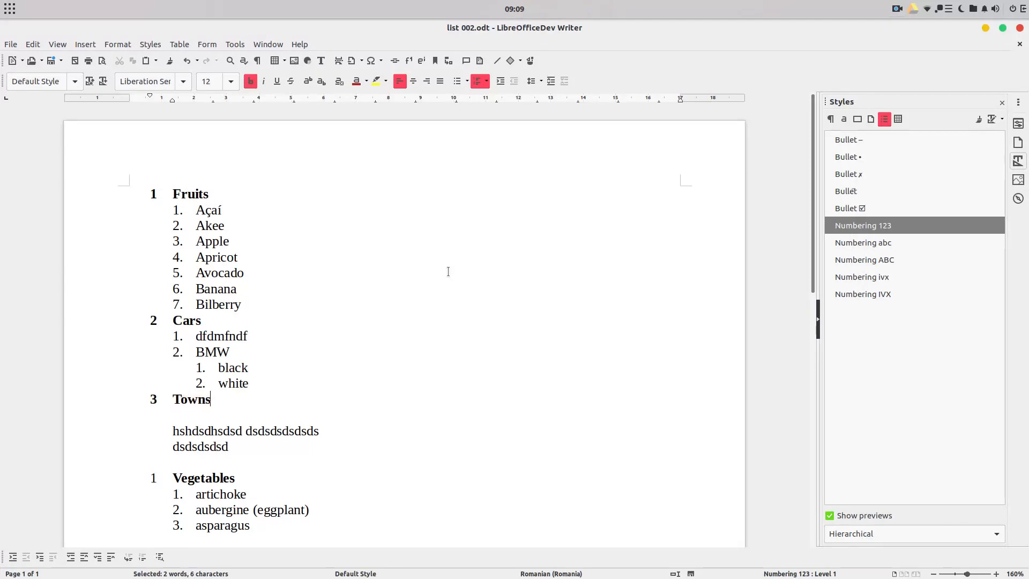
pyautogui.press('Return')
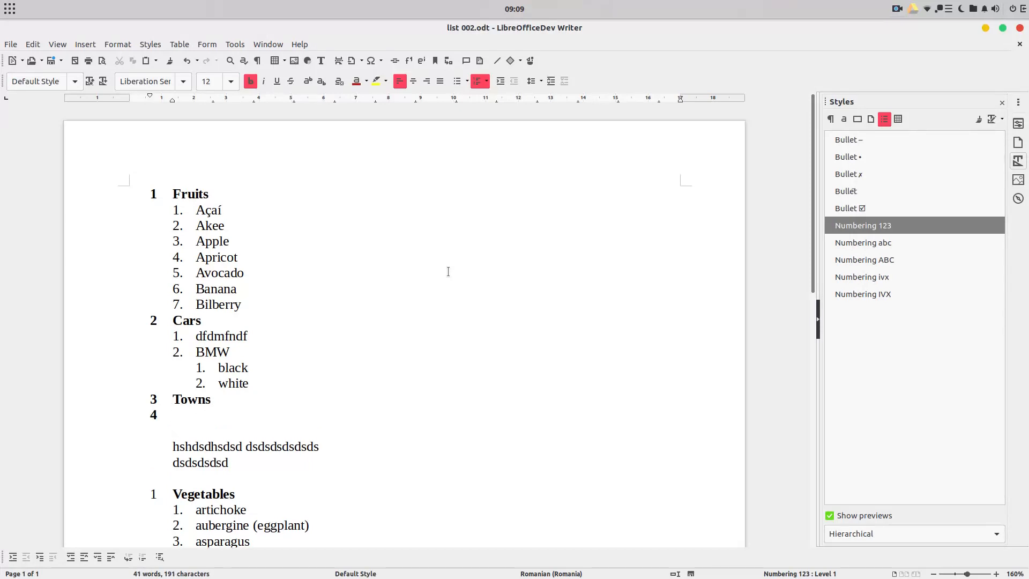
# Step: Add California and Bucharest as demoted sub-items under Towns
pyautogui.click(182, 415)
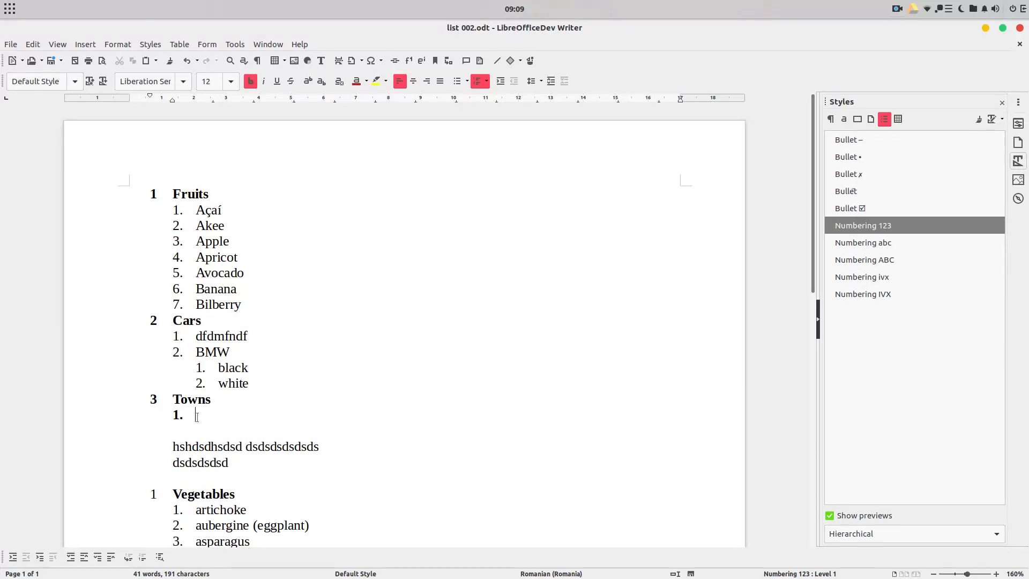
pyautogui.write('C')
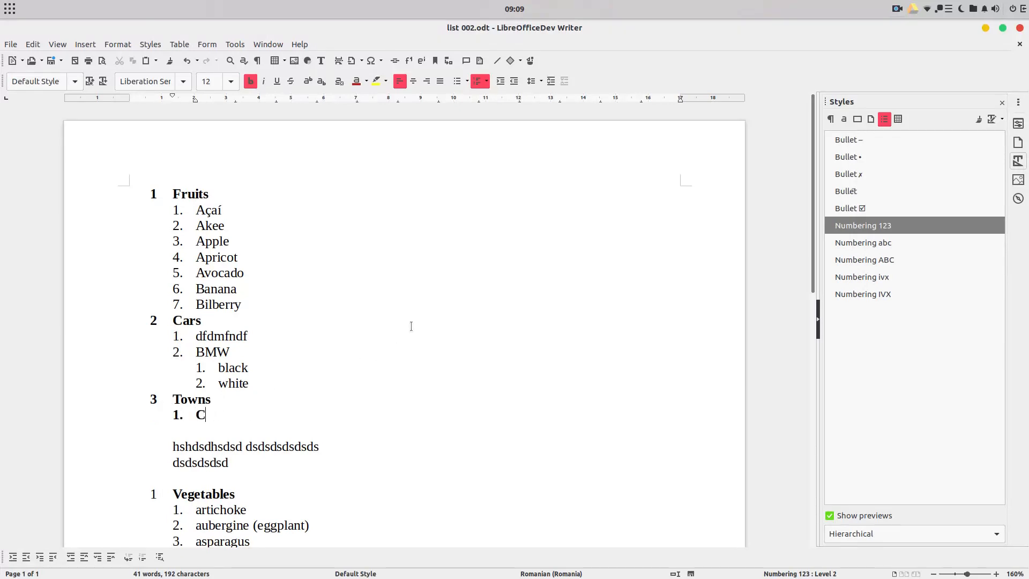
pyautogui.write('alifornia')
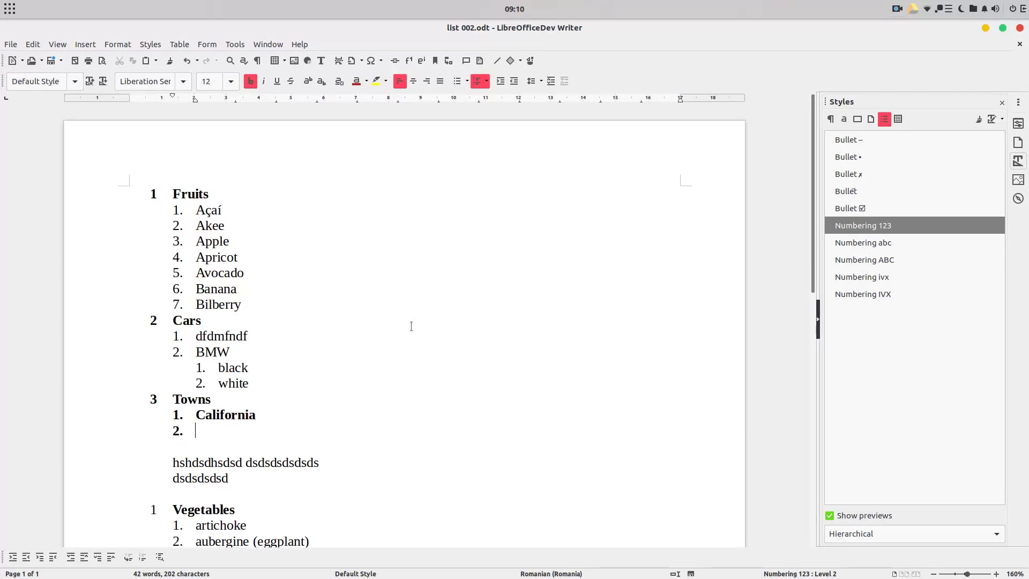
pyautogui.write('Buchar')
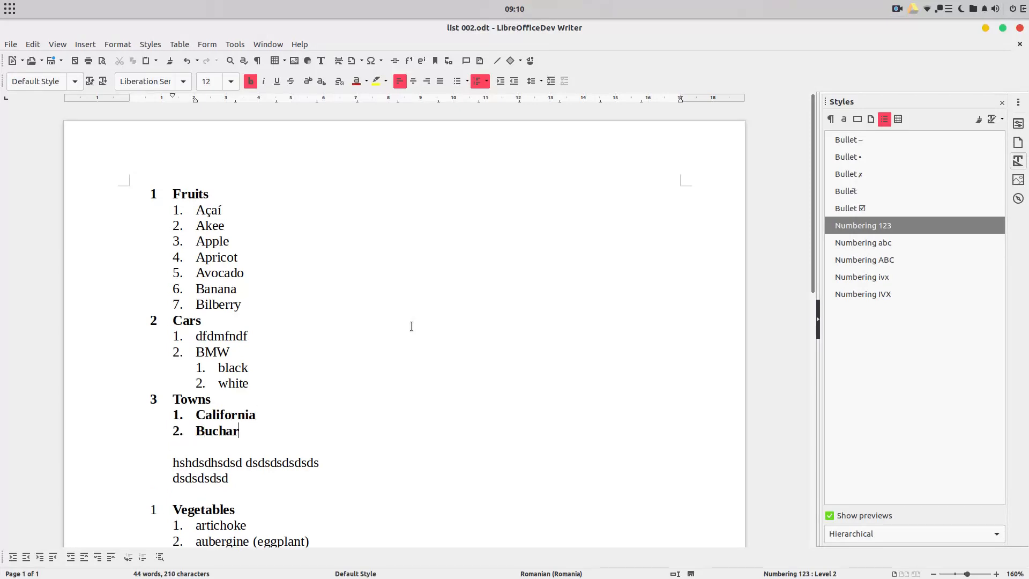
pyautogui.write('est')
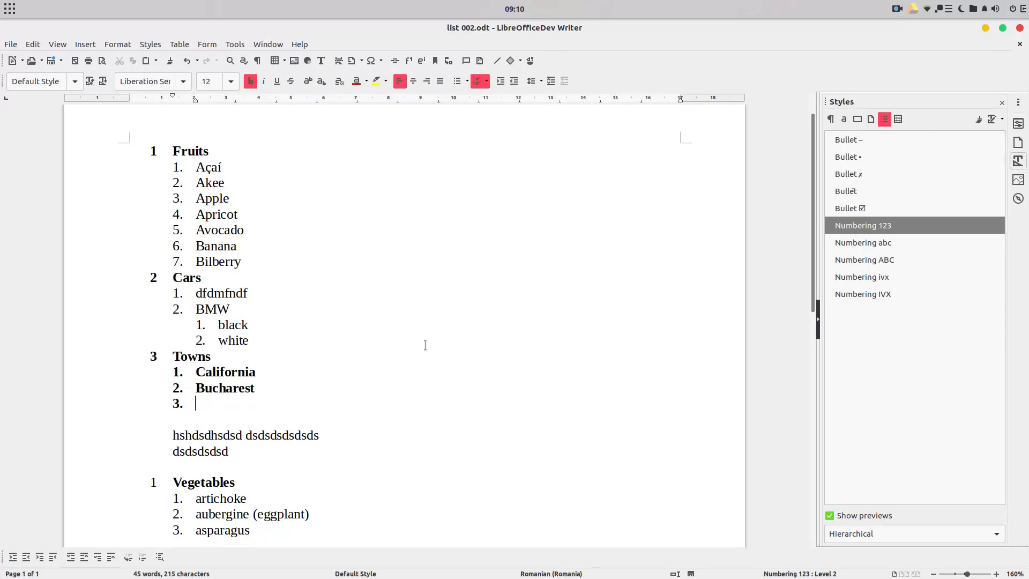
# Step: Add Countries as the fourth top-level category heading
pyautogui.write('Countries')
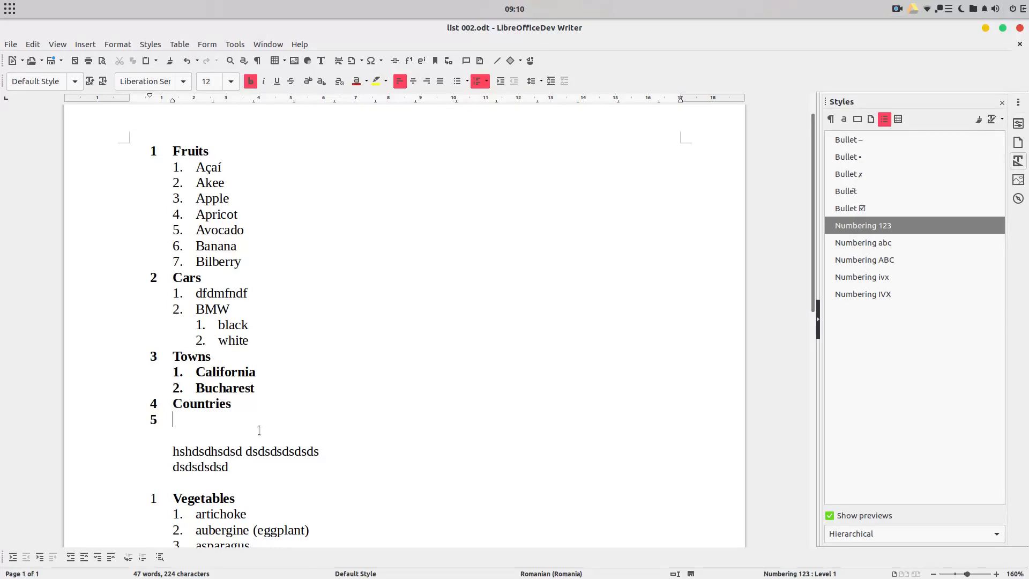
pyautogui.moveTo(896, 247)
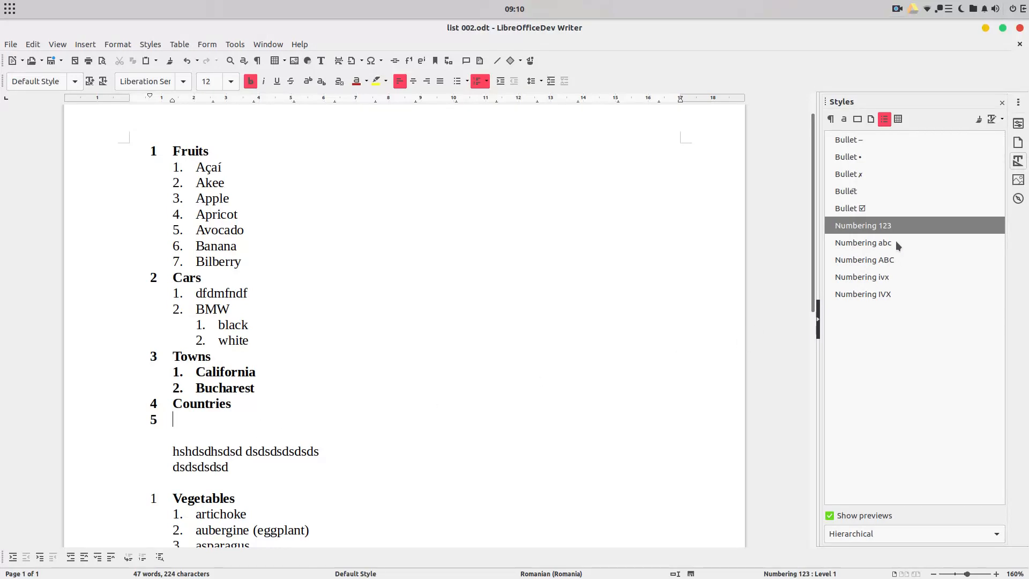
# Step: Create a new list style from Numbering 123 and name it dbfjdbf
pyautogui.rightClick(863, 225)
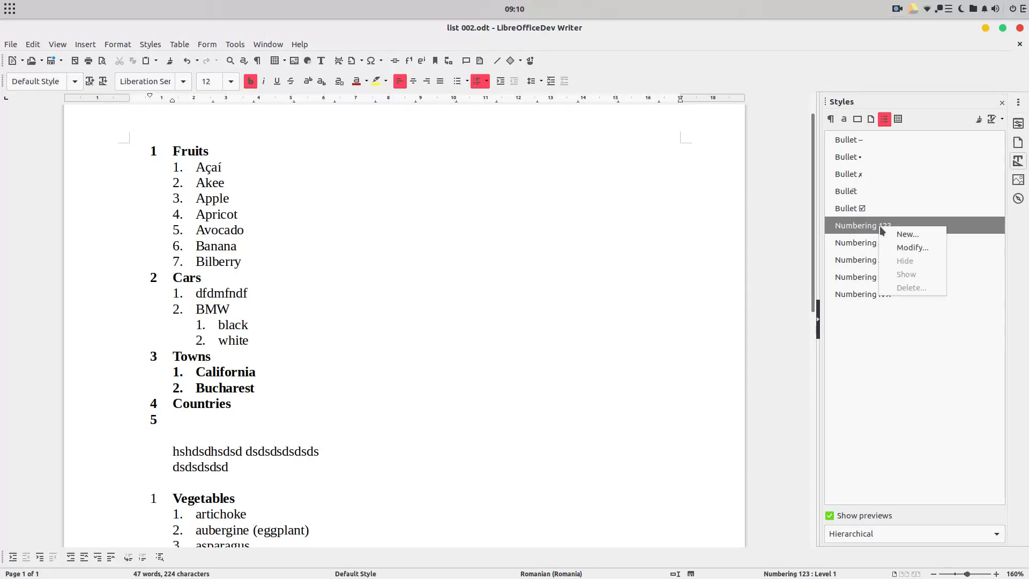
pyautogui.moveTo(883, 123)
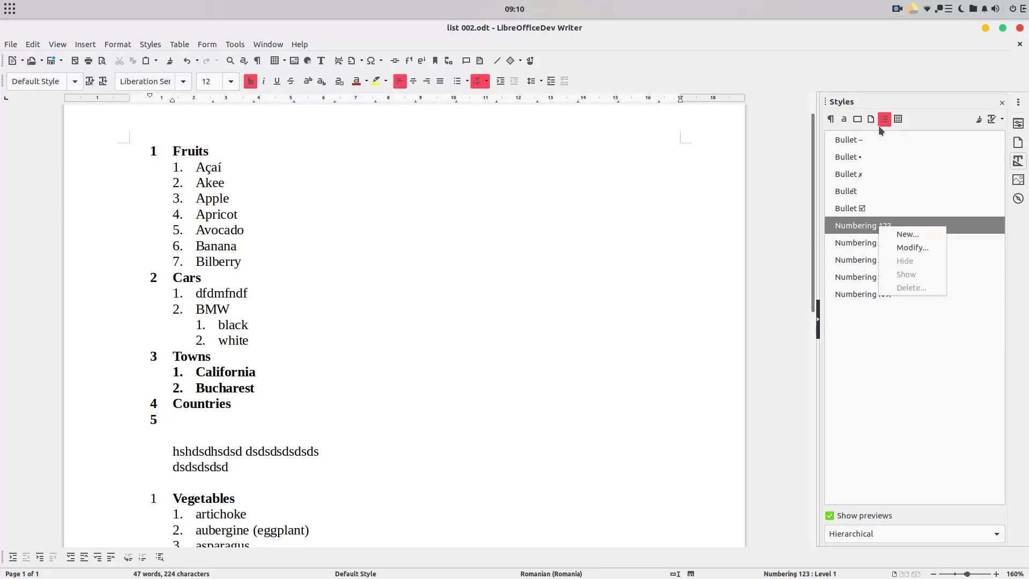
pyautogui.click(907, 233)
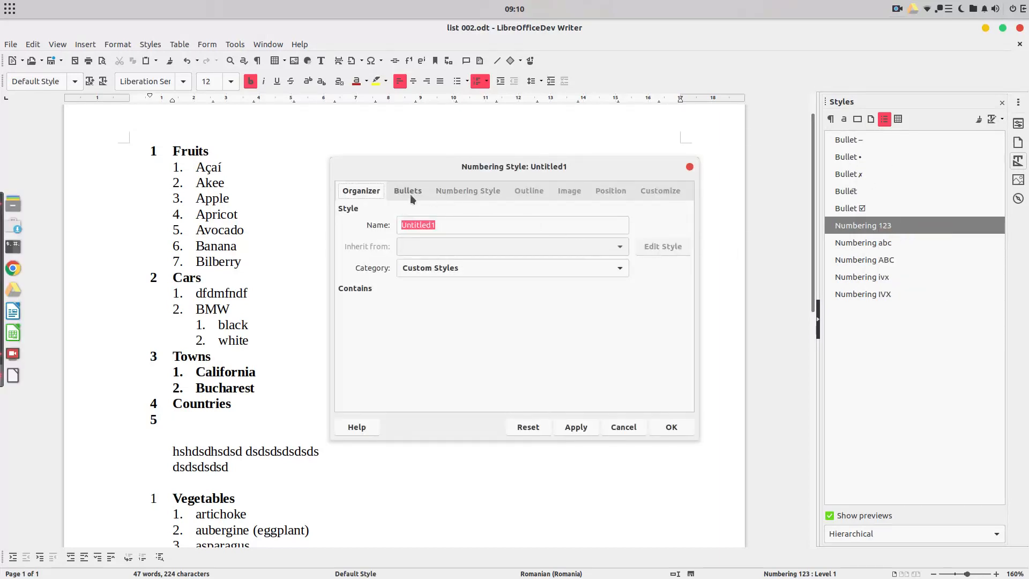
pyautogui.write('m')
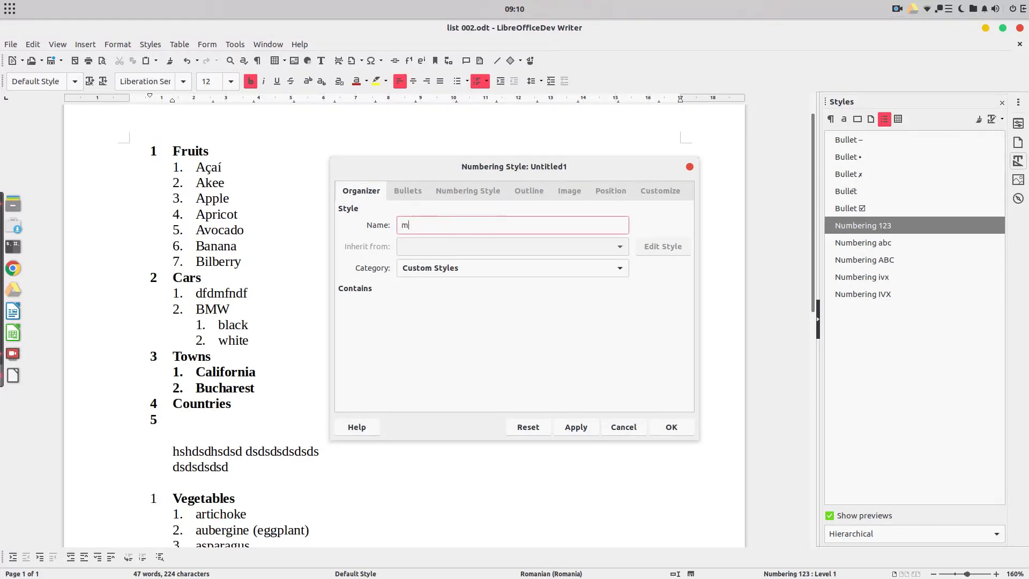
pyautogui.write('y style')
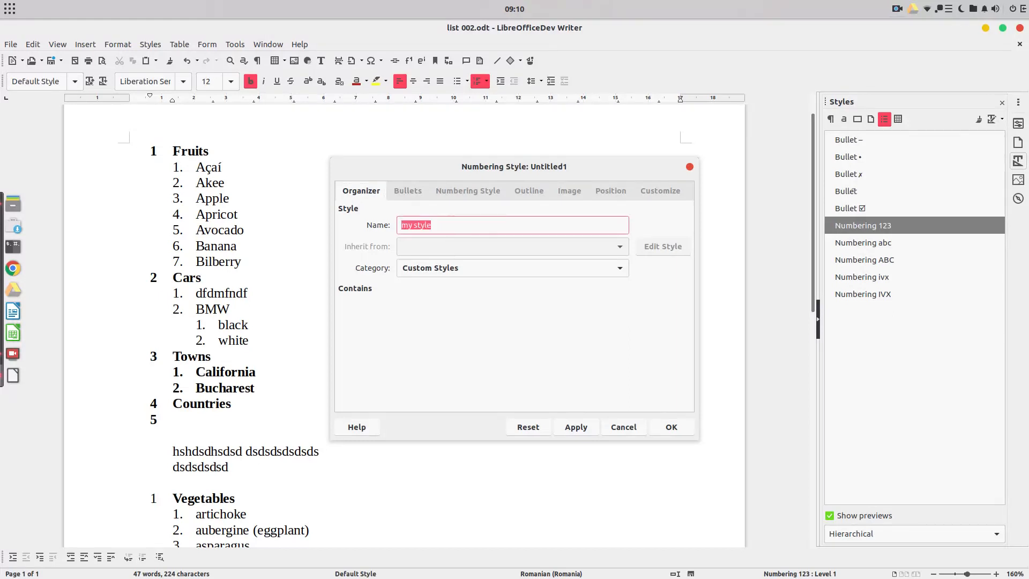
pyautogui.write('dbfjdbf')
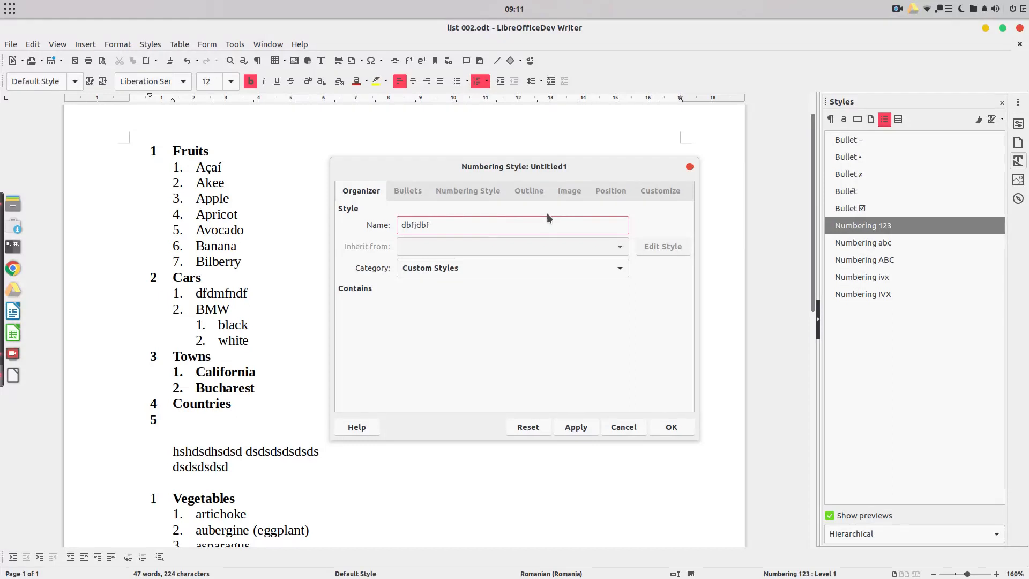
# Step: Review the Position and Bullets settings and save the dbfjdbf style
pyautogui.click(610, 191)
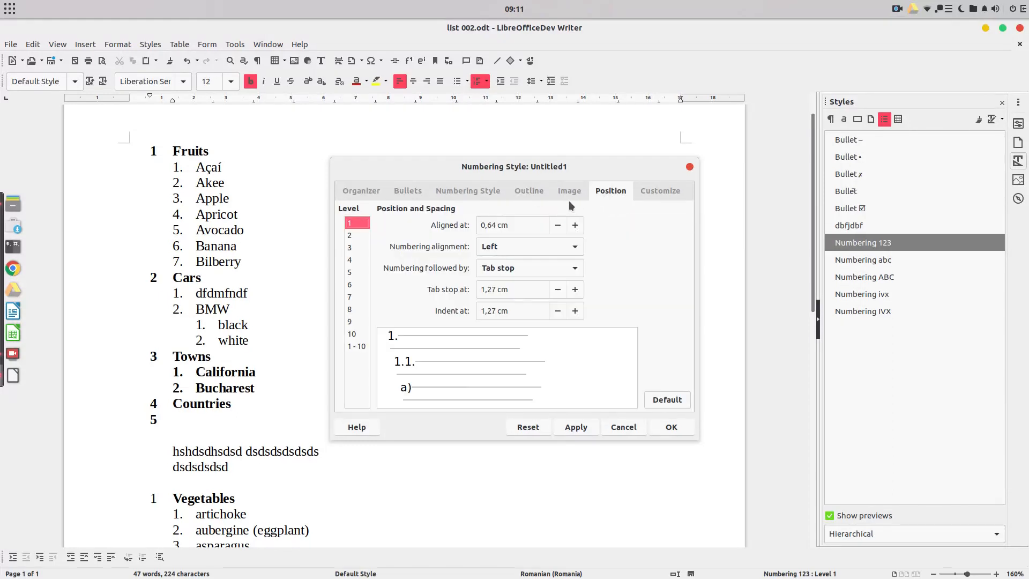
pyautogui.click(408, 191)
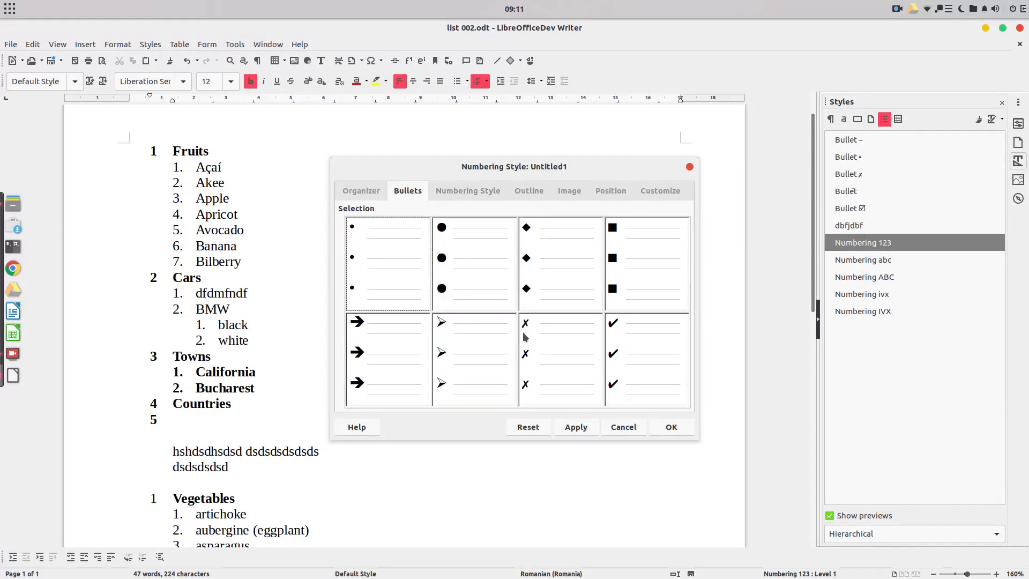
pyautogui.click(648, 360)
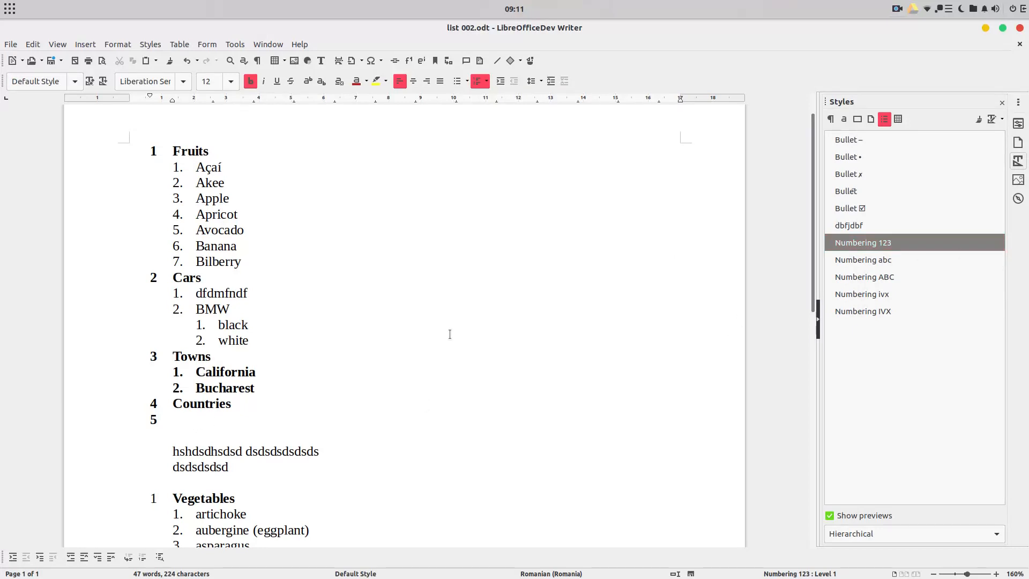
# Step: Select the Fruits-to-Countries list and apply dbfjdbf, giving every item a blue ball bullet
pyautogui.moveTo(172, 150); pyautogui.dragTo(173, 419)
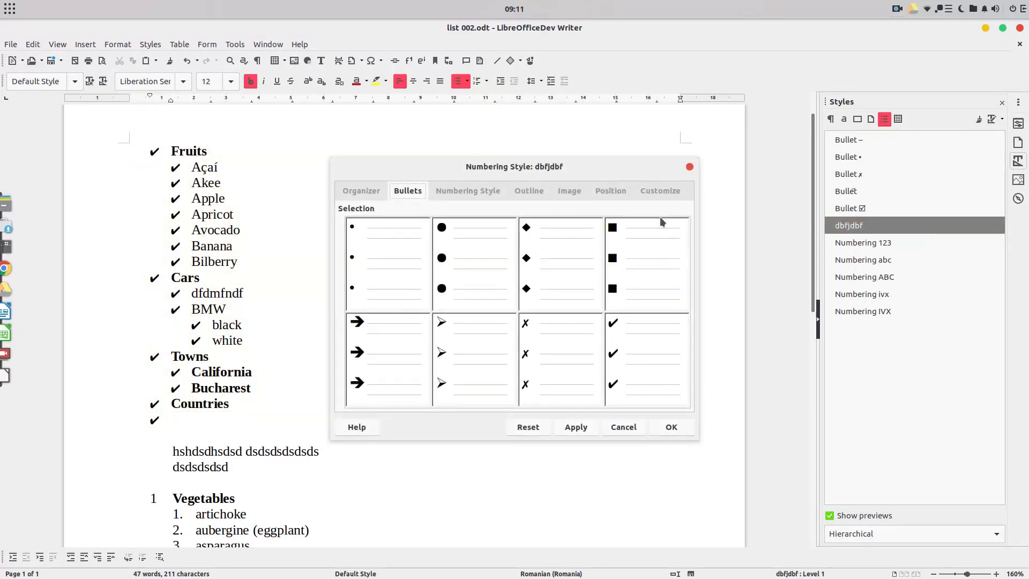
pyautogui.click(569, 191)
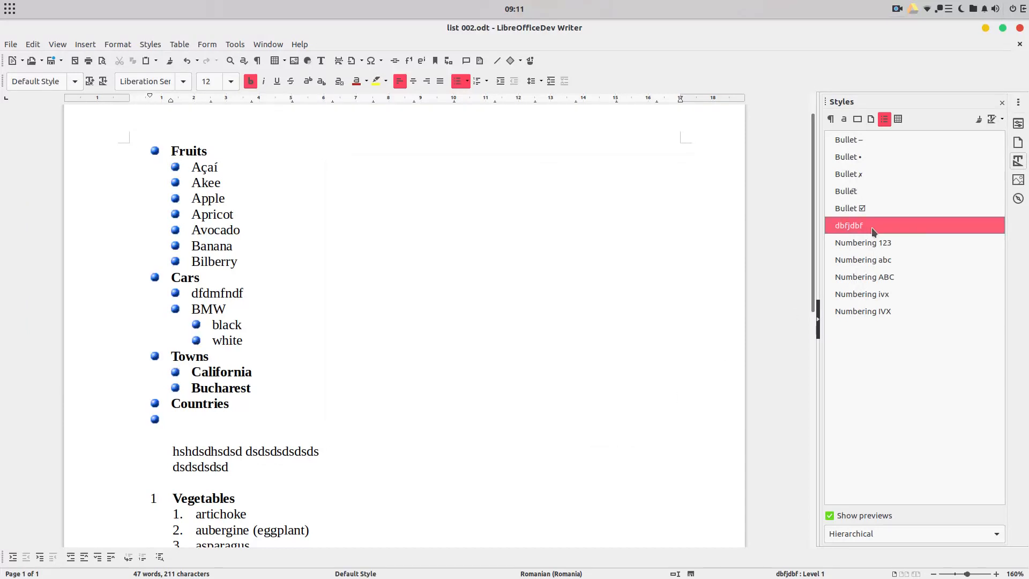
pyautogui.doubleClick(849, 225)
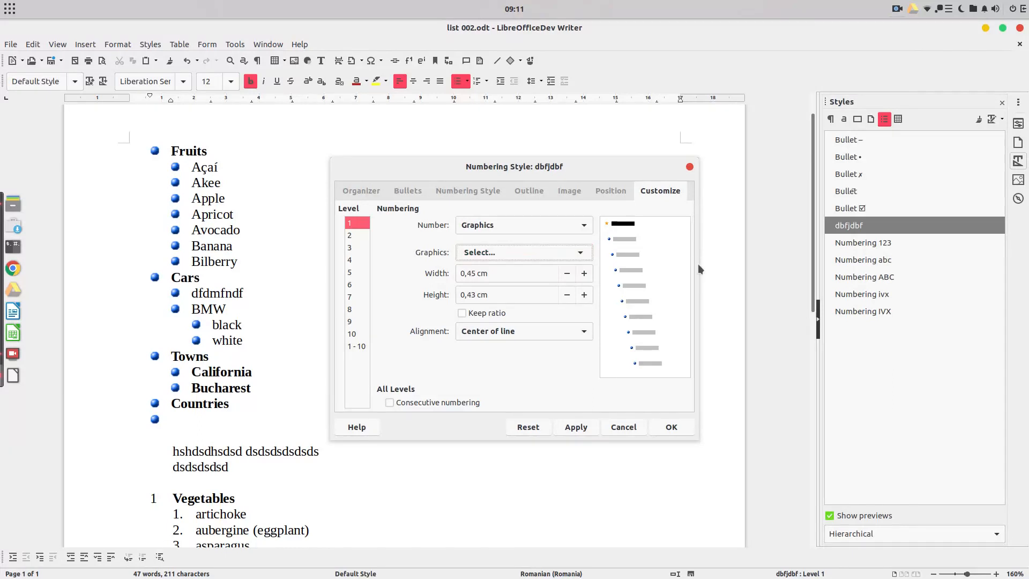
# Step: Set star bullets on level 1 and a red arrow gallery image on level 2
pyautogui.click(575, 427)
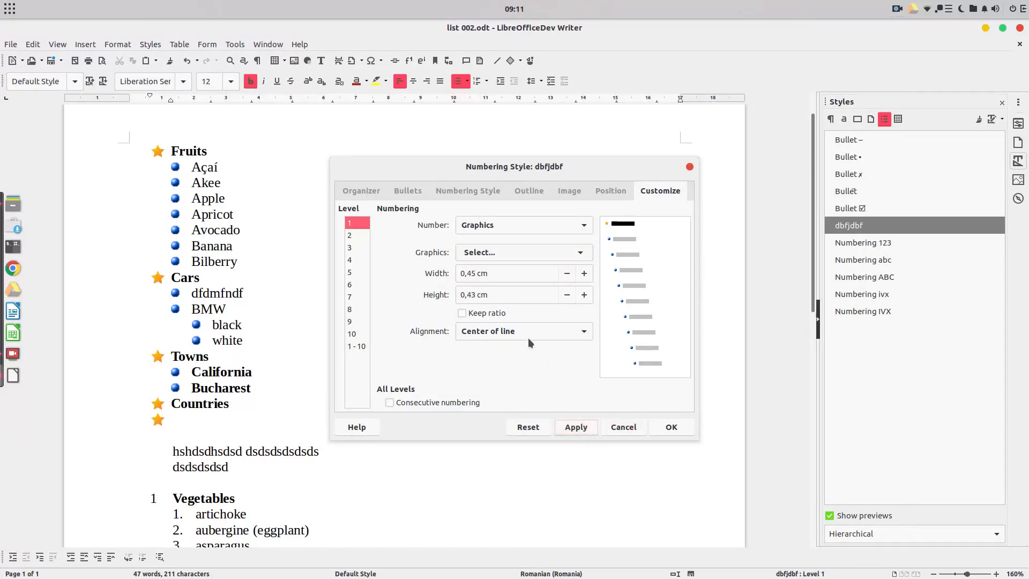
pyautogui.click(351, 235)
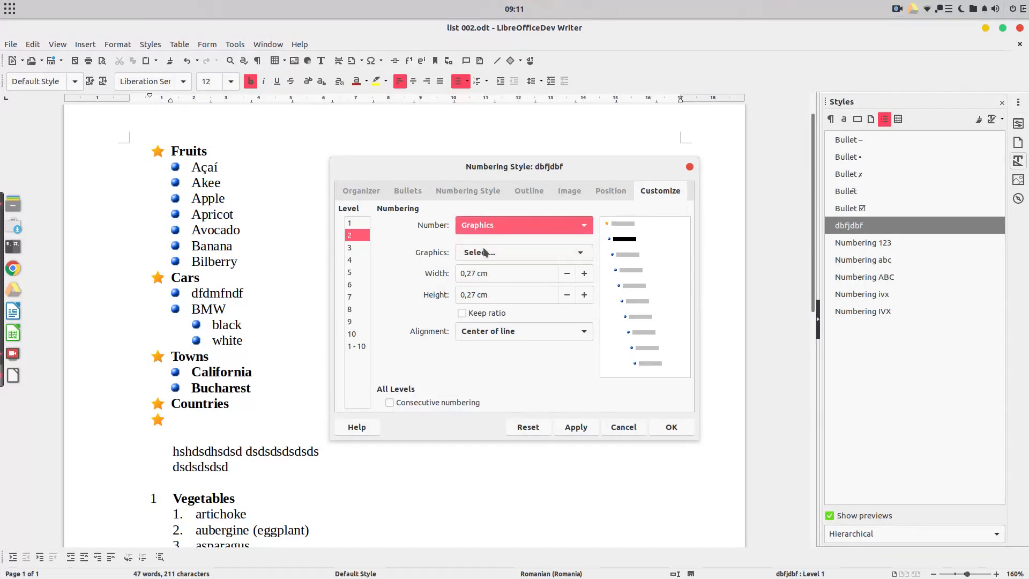
pyautogui.click(494, 252)
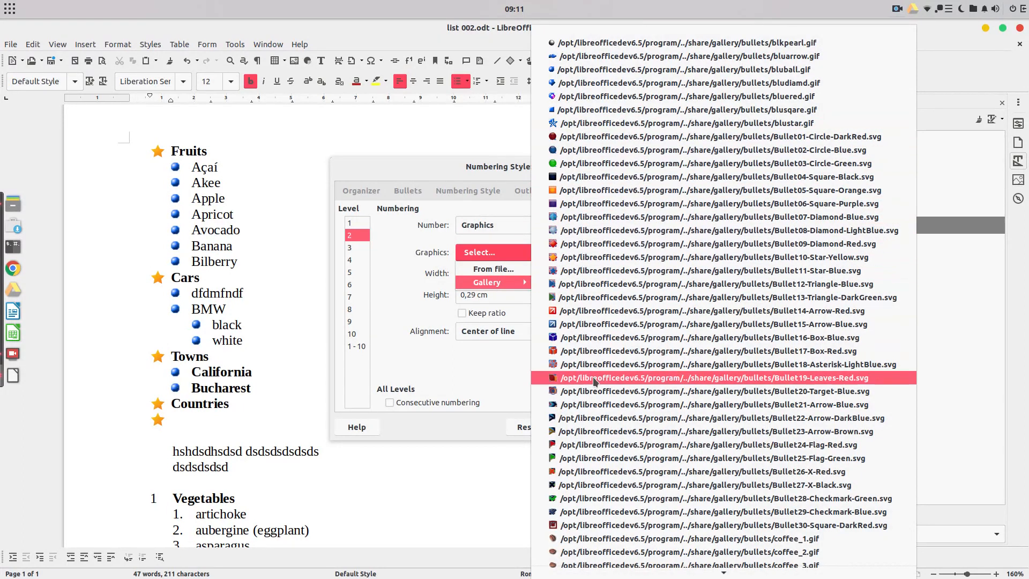
pyautogui.click(714, 378)
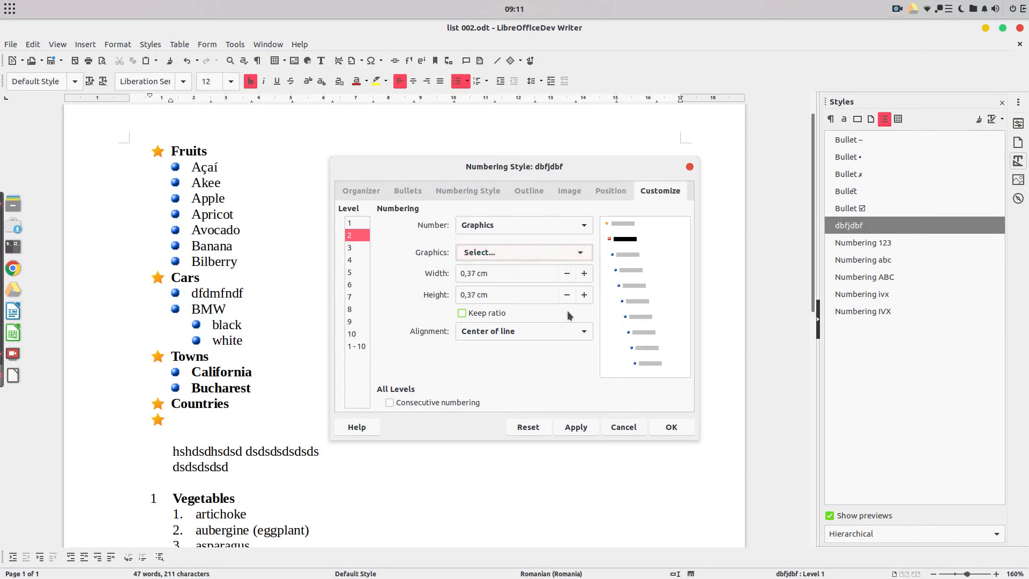
pyautogui.click(576, 427)
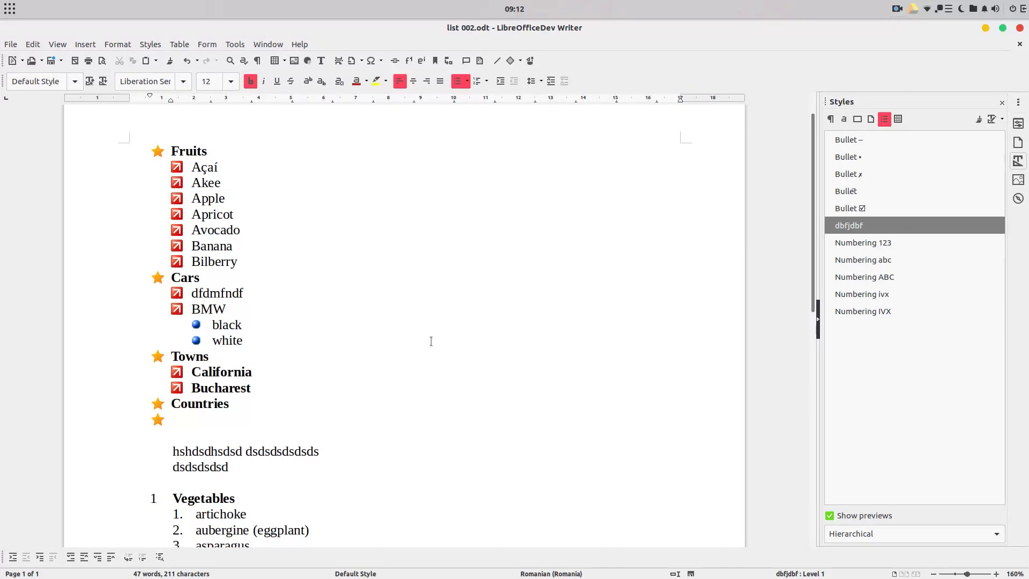
pyautogui.moveTo(461, 332)
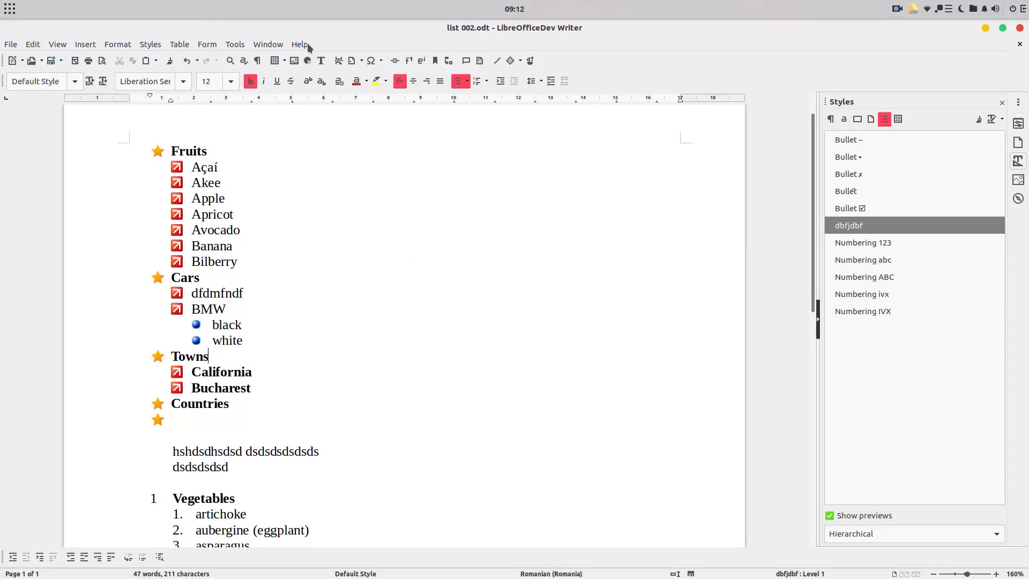
# Step: Bring up the About LibreOffice version information from Help
pyautogui.click(299, 44)
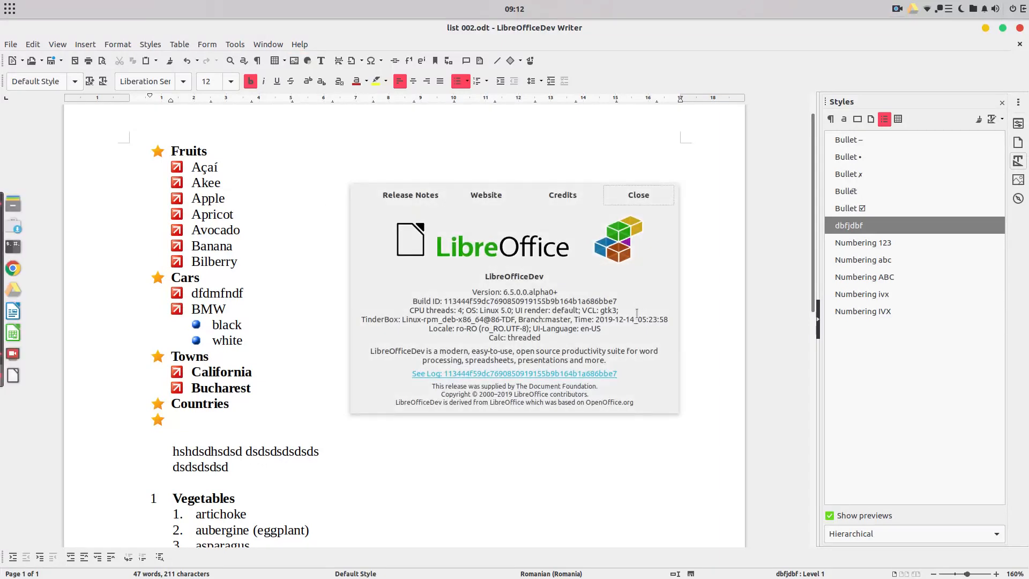